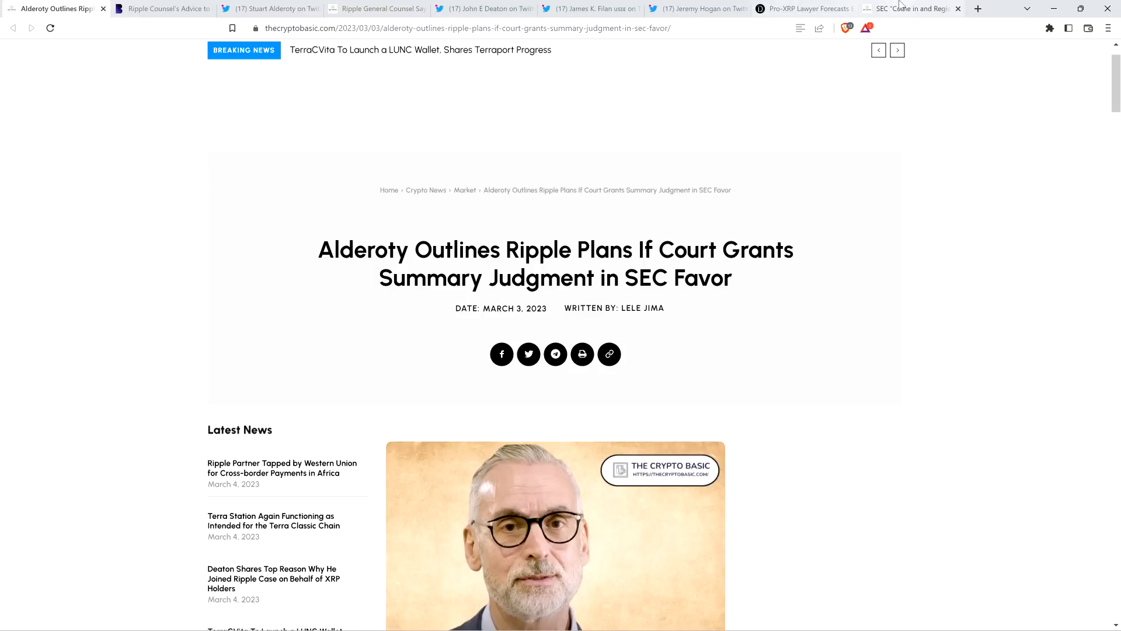
Switch to the Crypto Basic article on SEC "Come in and Register" costing $2M in legal fees
{"action": "left_click", "coordinate": [911, 8]}
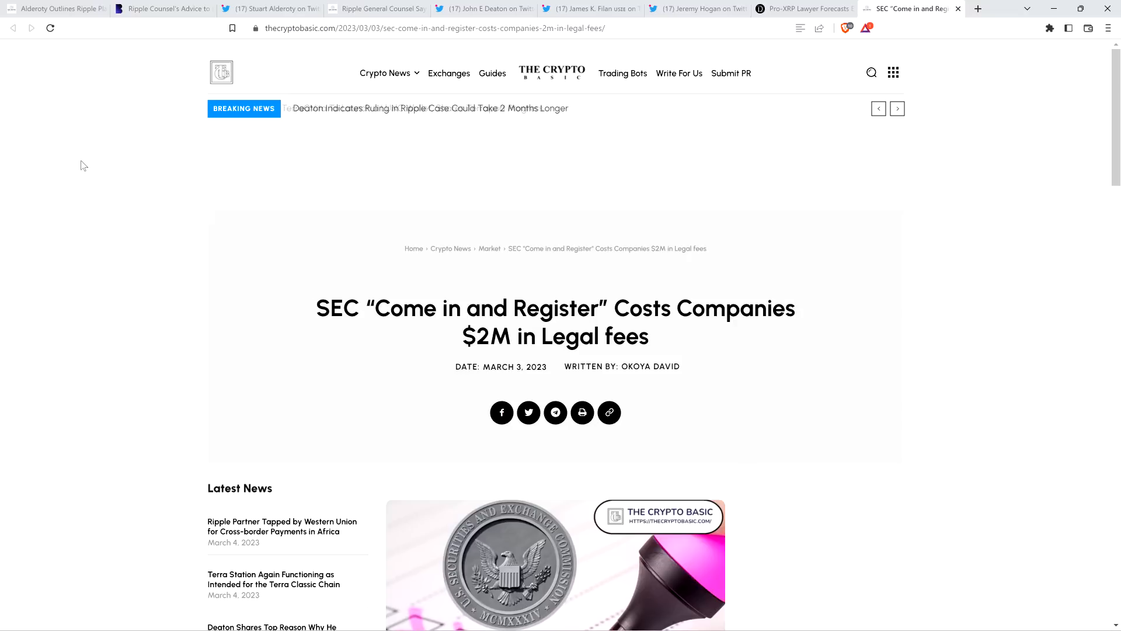
Return to the Alderoty Ripple article and scroll past the header image to its body text
{"action": "left_click", "coordinate": [52, 8]}
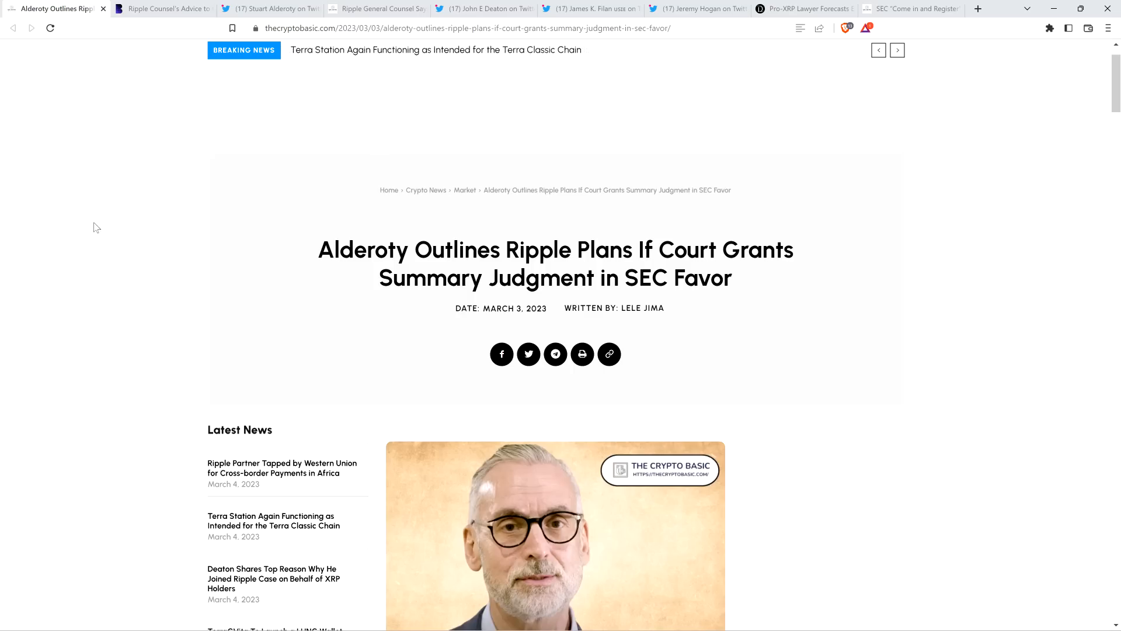
{"action": "mouse_move", "coordinate": [84, 235]}
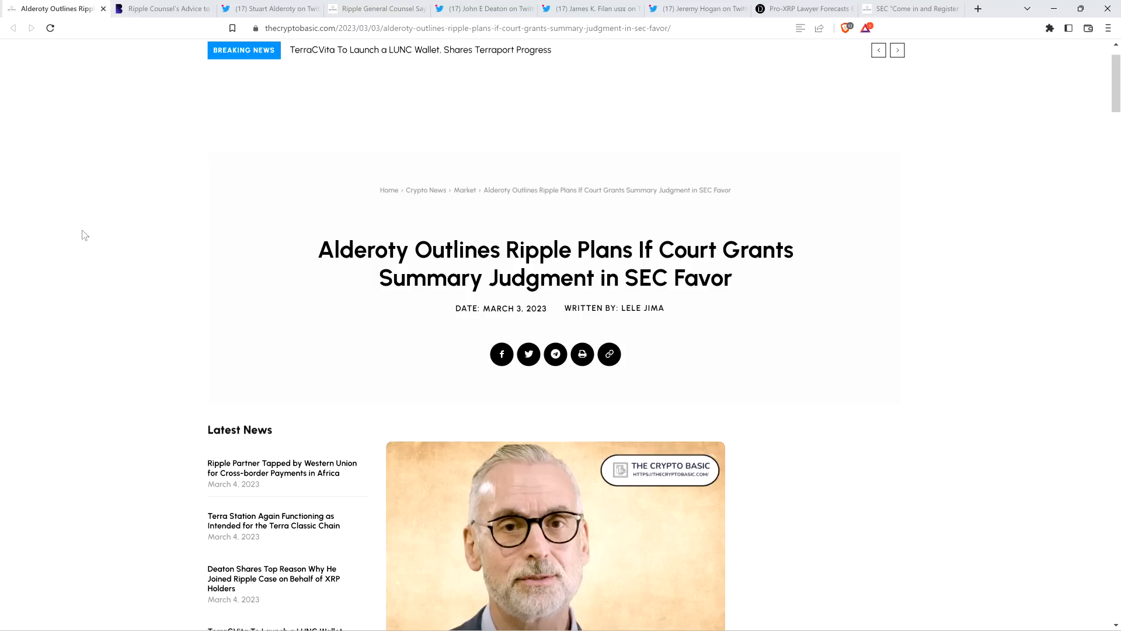
{"action": "scroll", "scroll_direction": "down", "scroll_amount": 3}
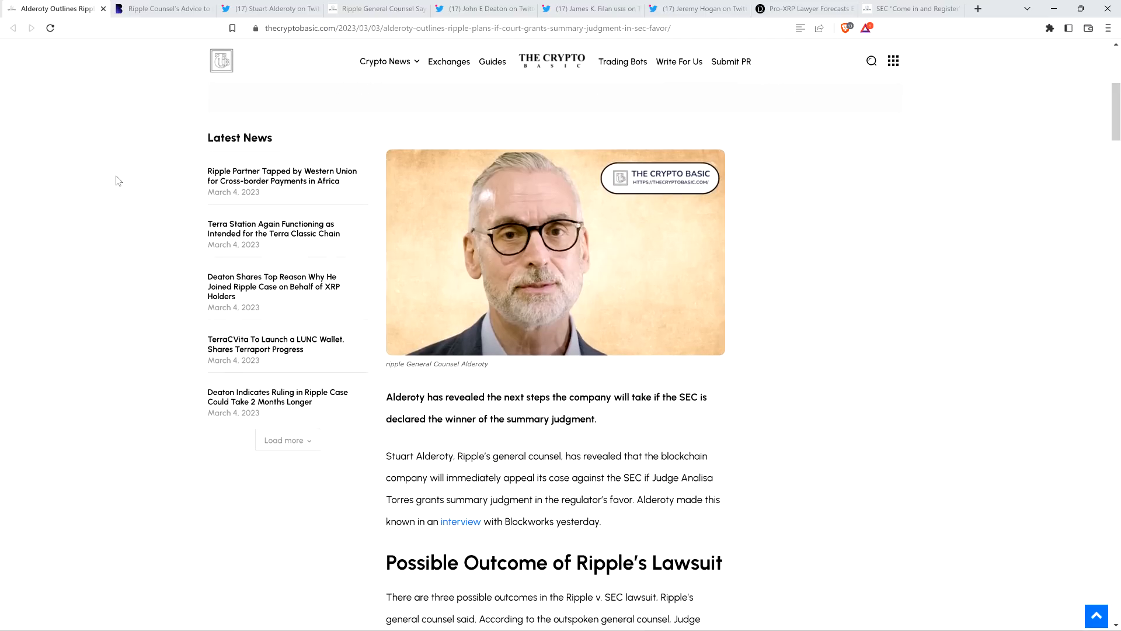
{"action": "mouse_move", "coordinate": [124, 187]}
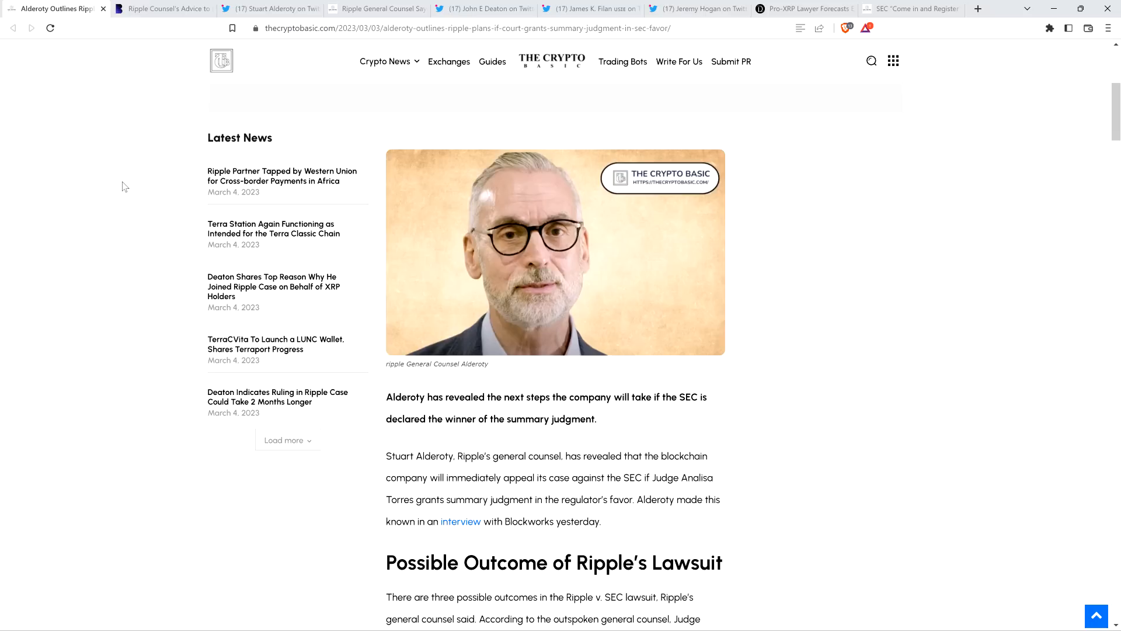
{"action": "mouse_move", "coordinate": [115, 220]}
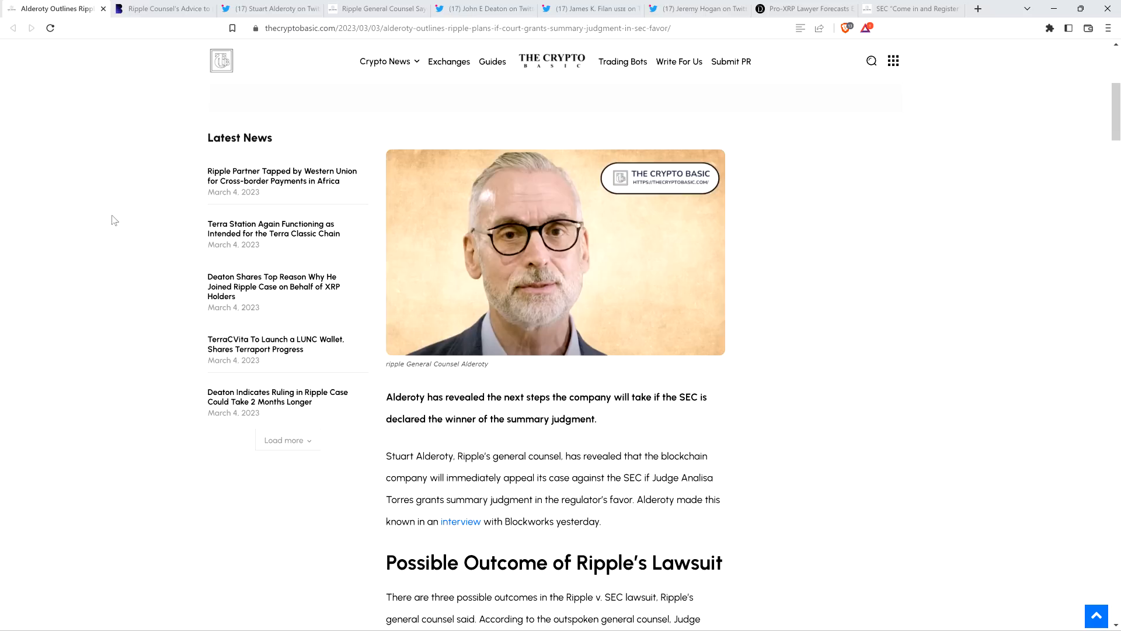
Scroll to the Possible Outcome section showing the third outcome and Ripple's plan to appeal
{"action": "scroll", "scroll_direction": "down", "scroll_amount": 3}
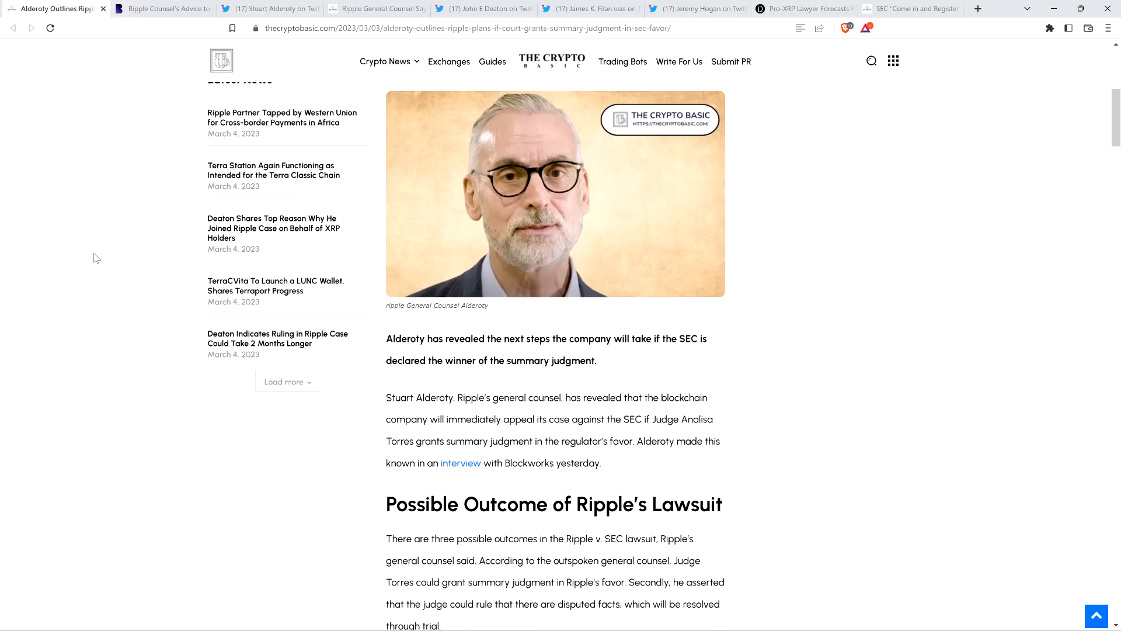
{"action": "scroll", "scroll_direction": "down", "scroll_amount": 3}
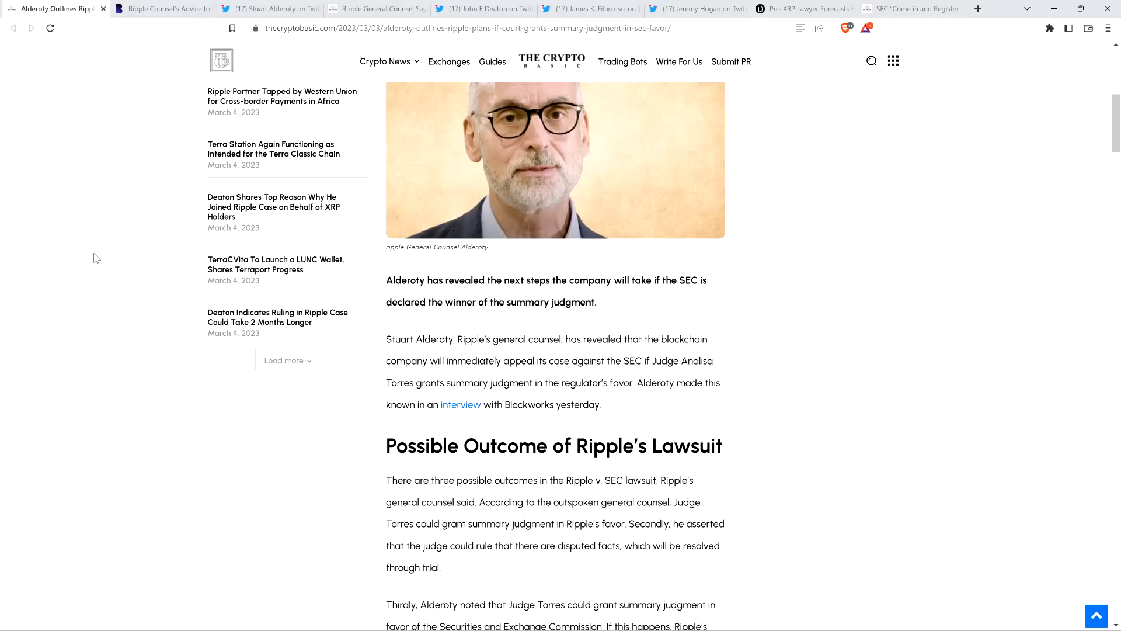
{"action": "mouse_move", "coordinate": [57, 329]}
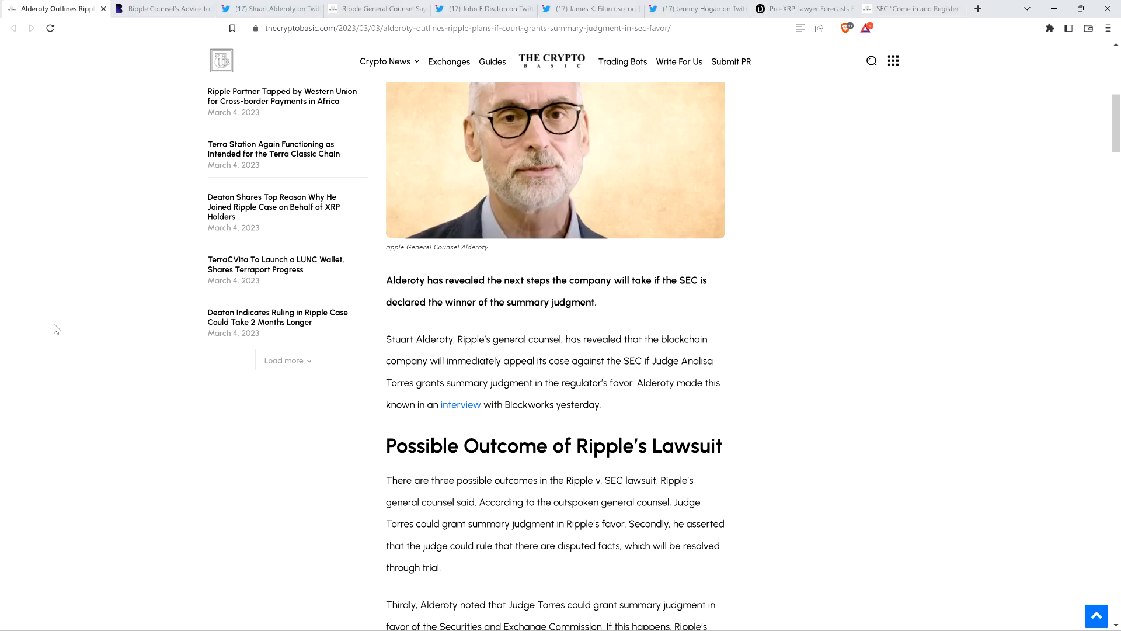
{"action": "scroll", "scroll_direction": "down", "scroll_amount": 3}
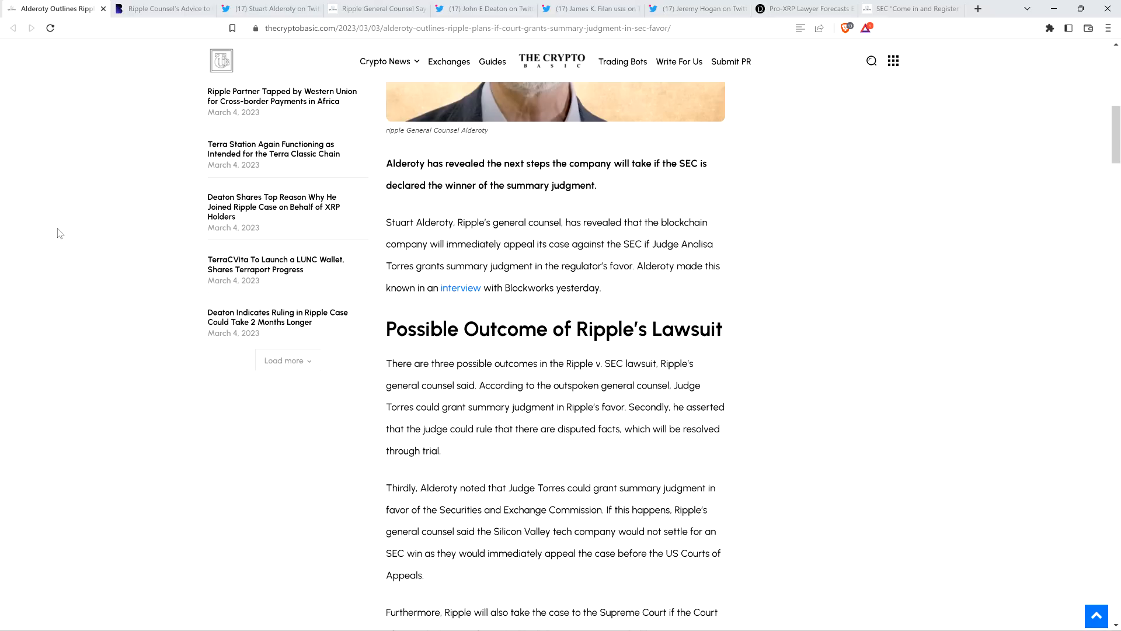
{"action": "mouse_move", "coordinate": [60, 237]}
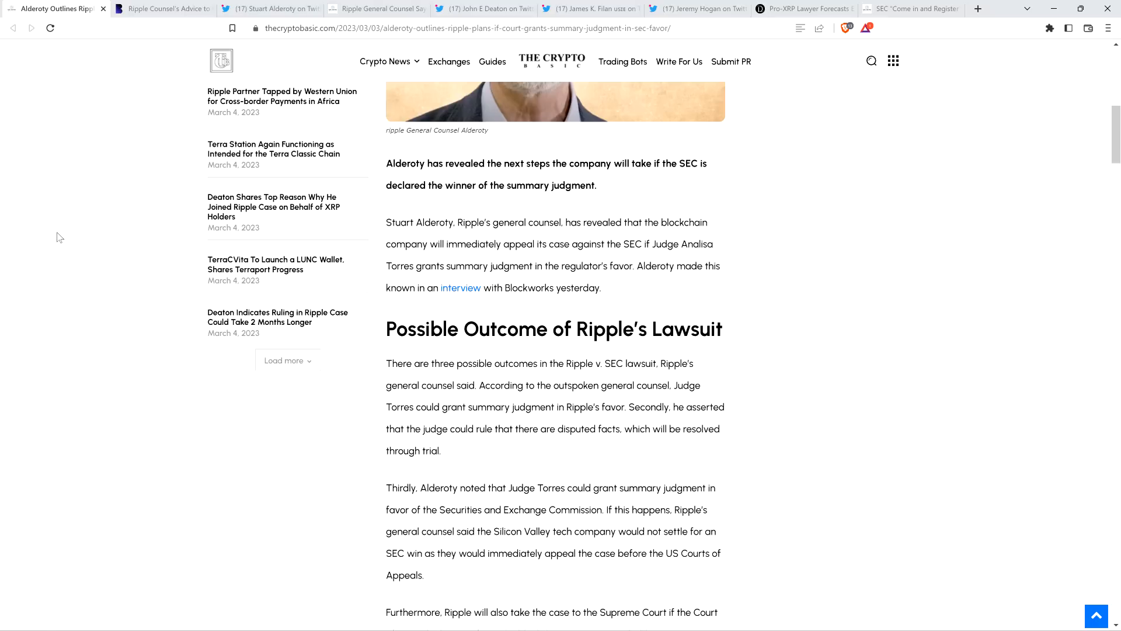
Scroll past the three outcomes to Alderoty's remarks on winning in the Supreme Court
{"action": "scroll", "scroll_direction": "down", "scroll_amount": 3}
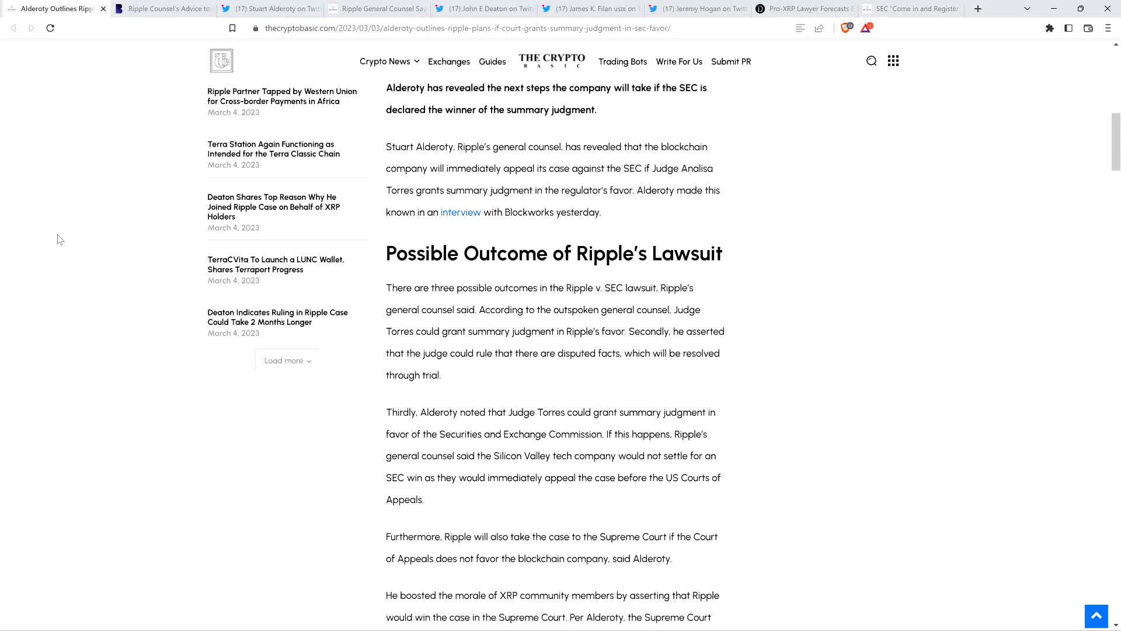
{"action": "scroll", "scroll_direction": "down", "scroll_amount": 3}
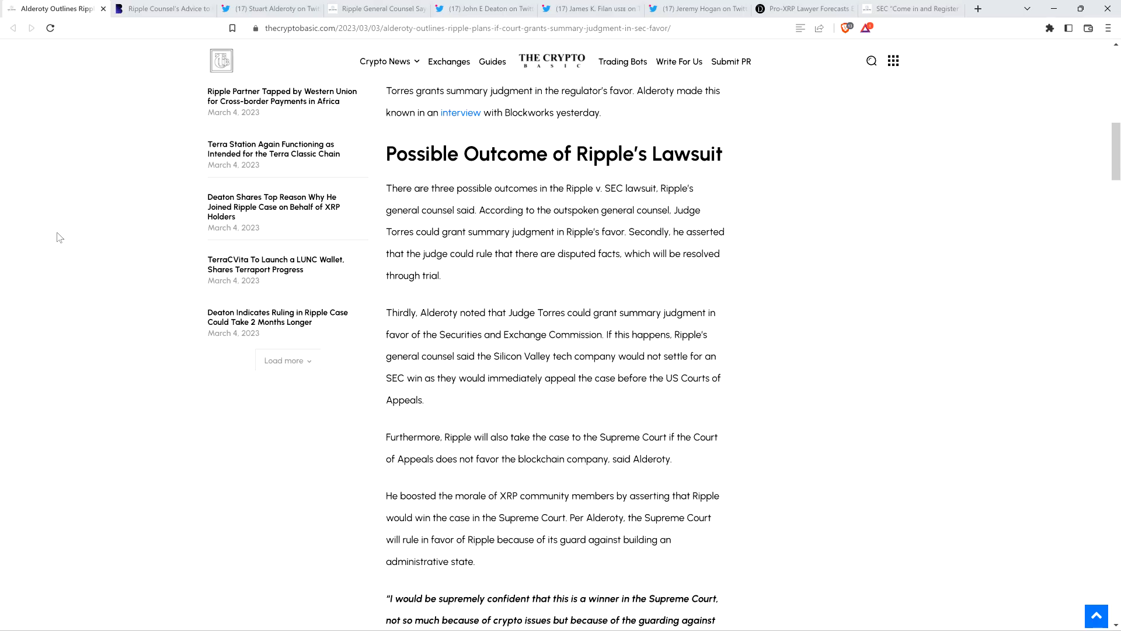
{"action": "mouse_move", "coordinate": [58, 241]}
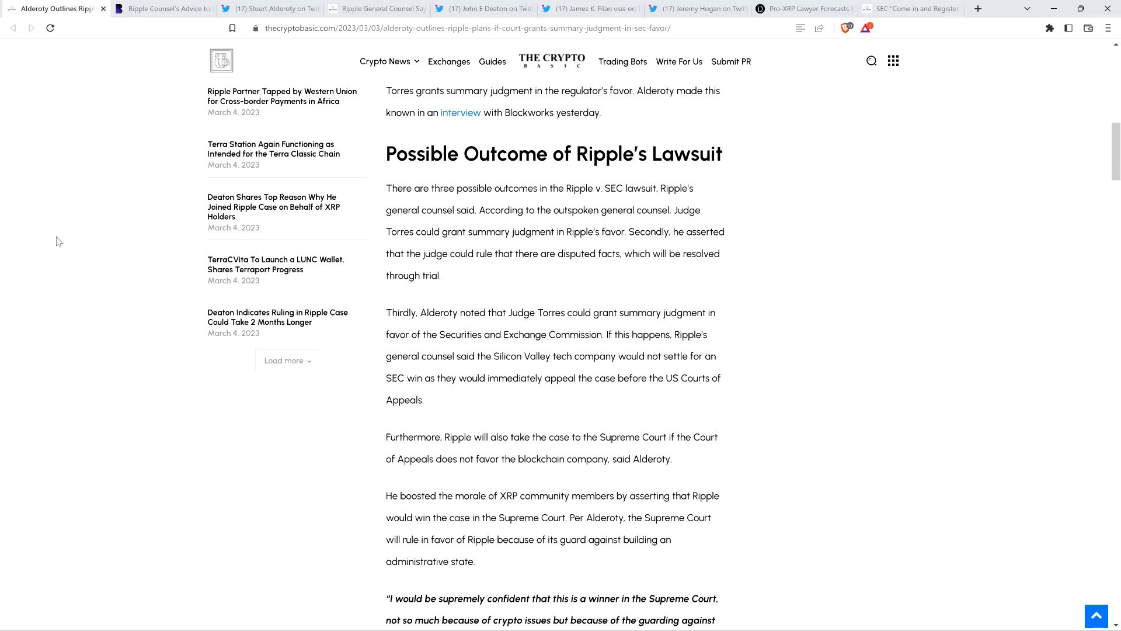
{"action": "mouse_move", "coordinate": [49, 236]}
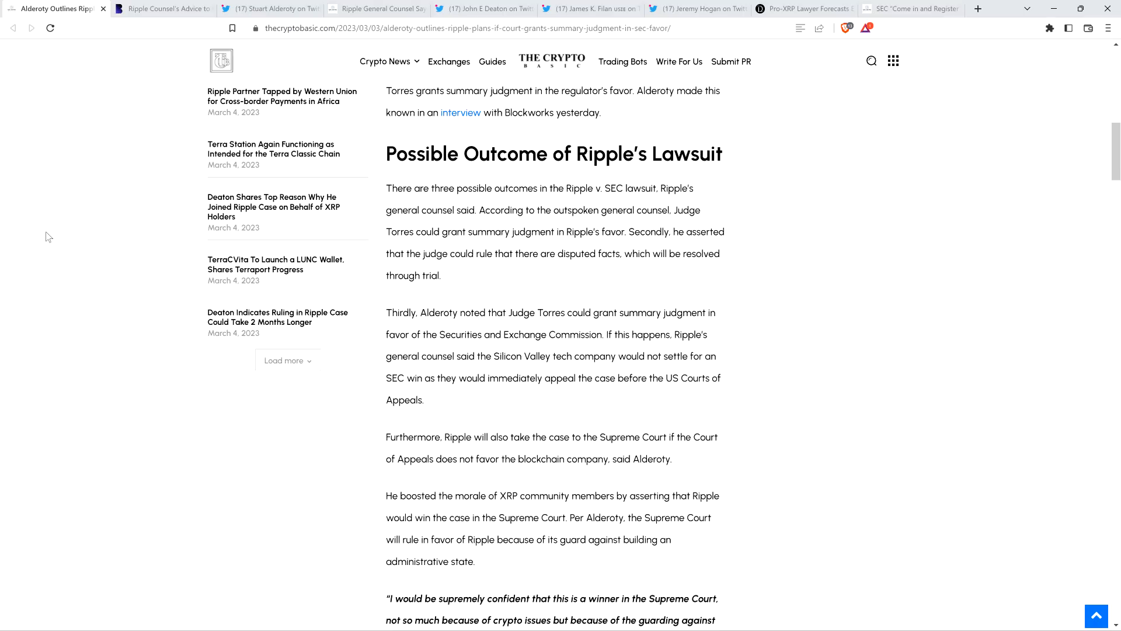
Scroll to the end-of-month ruling prediction and the "New Crypto Businesses Should Avoid U.S." section
{"action": "scroll", "scroll_direction": "down", "scroll_amount": 3}
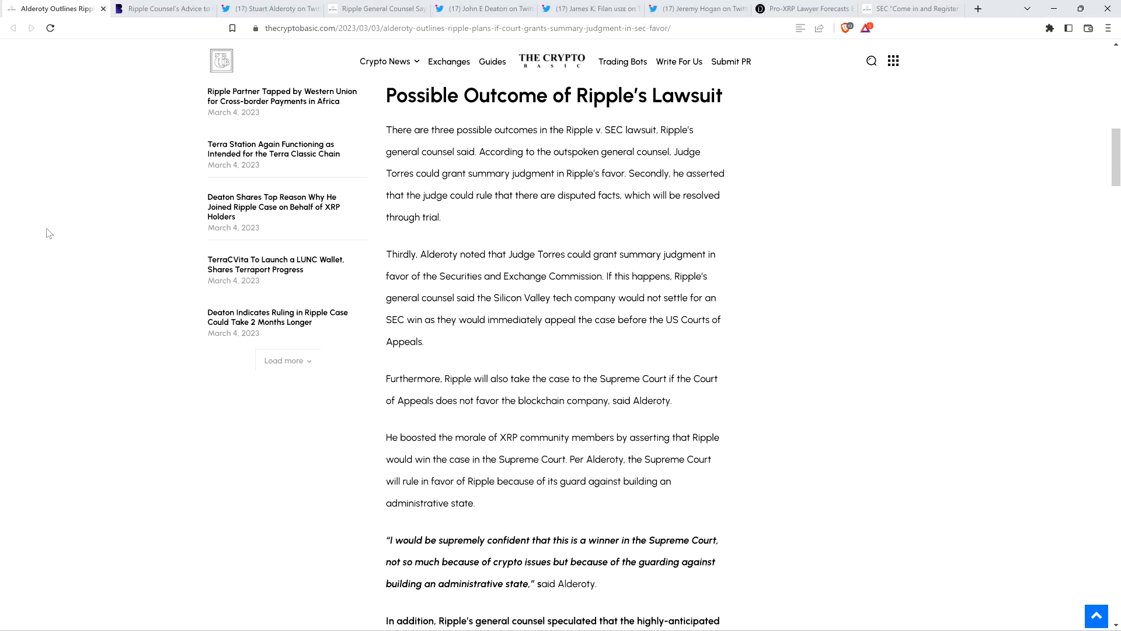
{"action": "scroll", "scroll_direction": "down", "scroll_amount": 3}
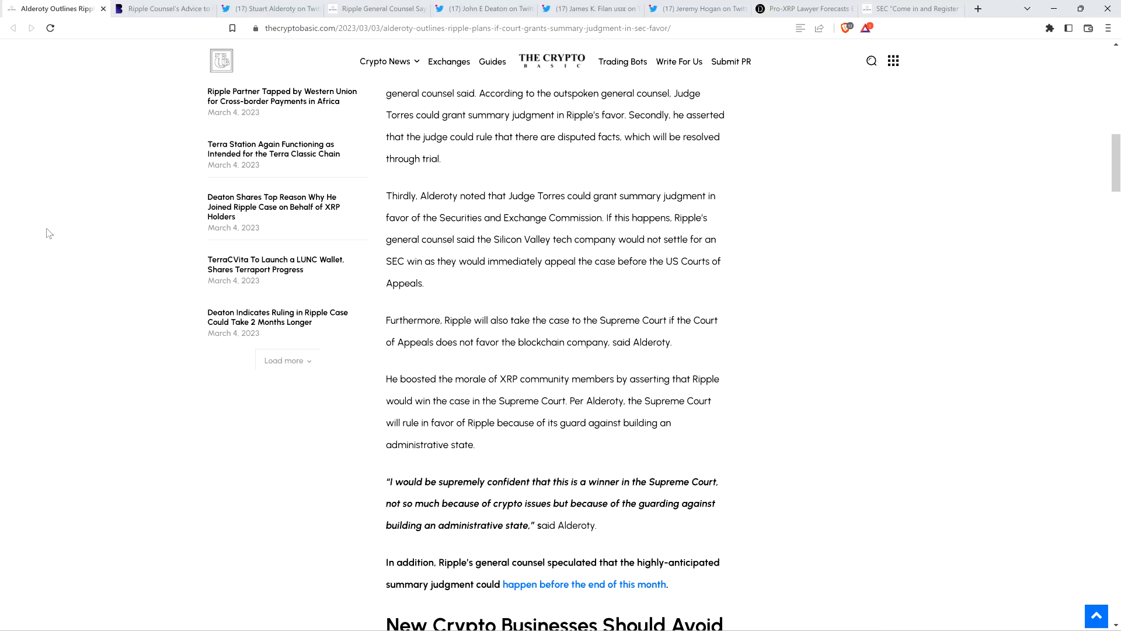
{"action": "scroll", "scroll_direction": "down", "scroll_amount": 3}
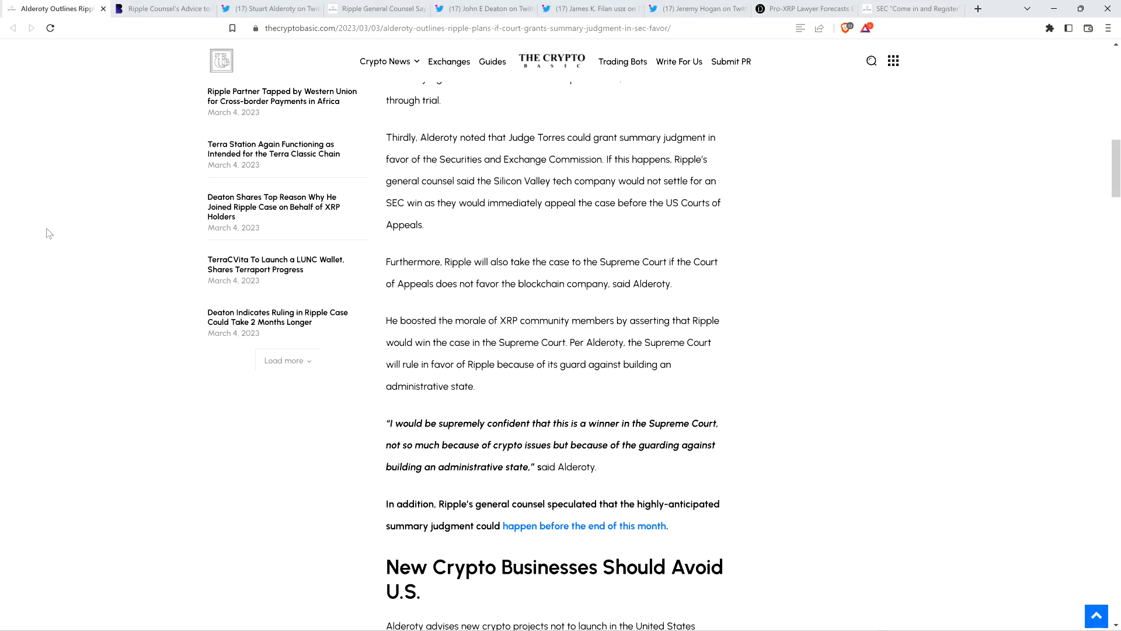
{"action": "mouse_move", "coordinate": [39, 232]}
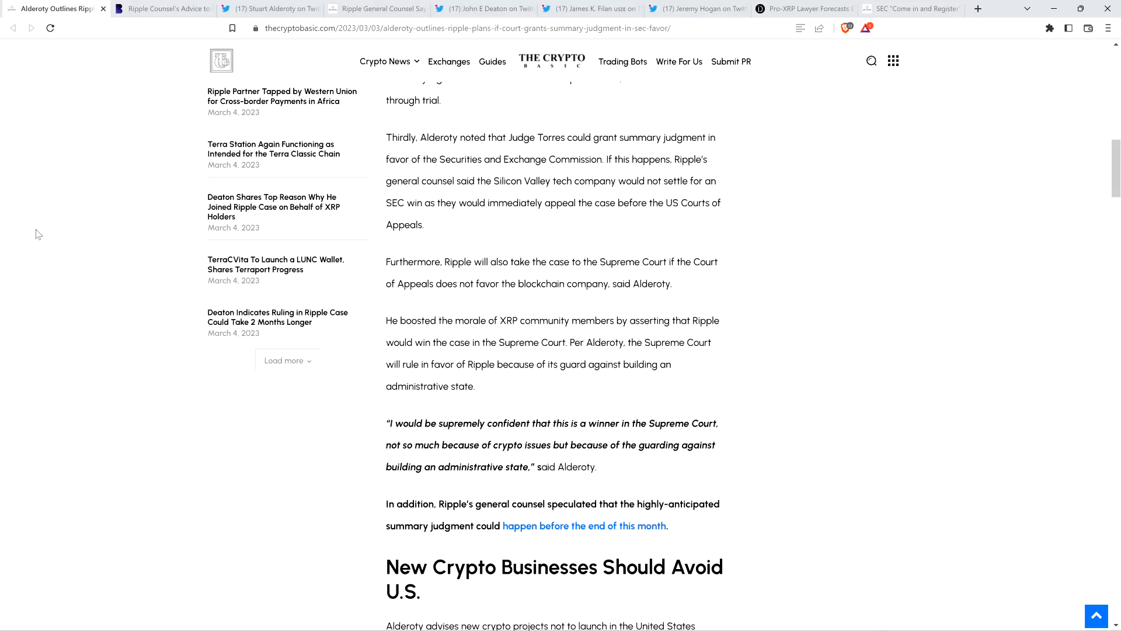
{"action": "mouse_move", "coordinate": [58, 227]}
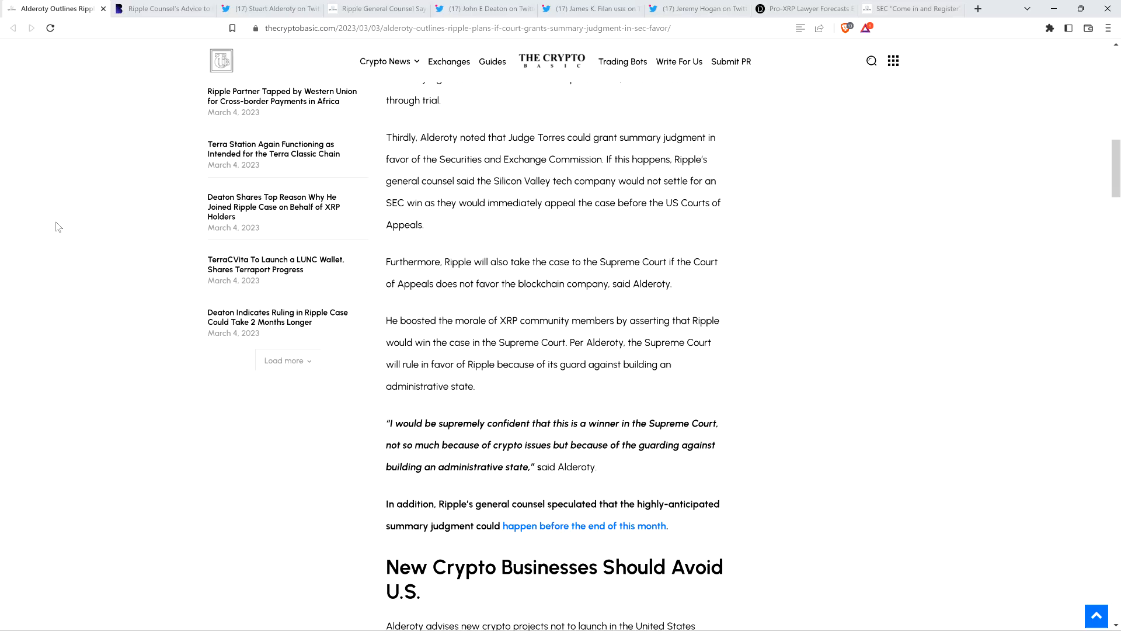
{"action": "mouse_move", "coordinate": [74, 223]}
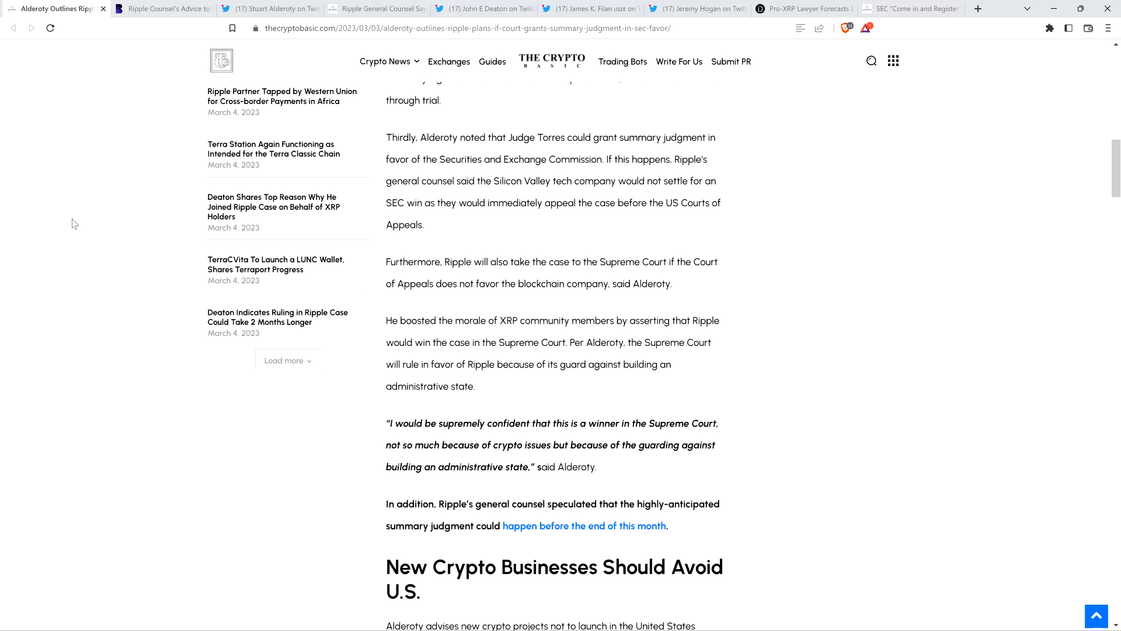
{"action": "mouse_move", "coordinate": [64, 217]}
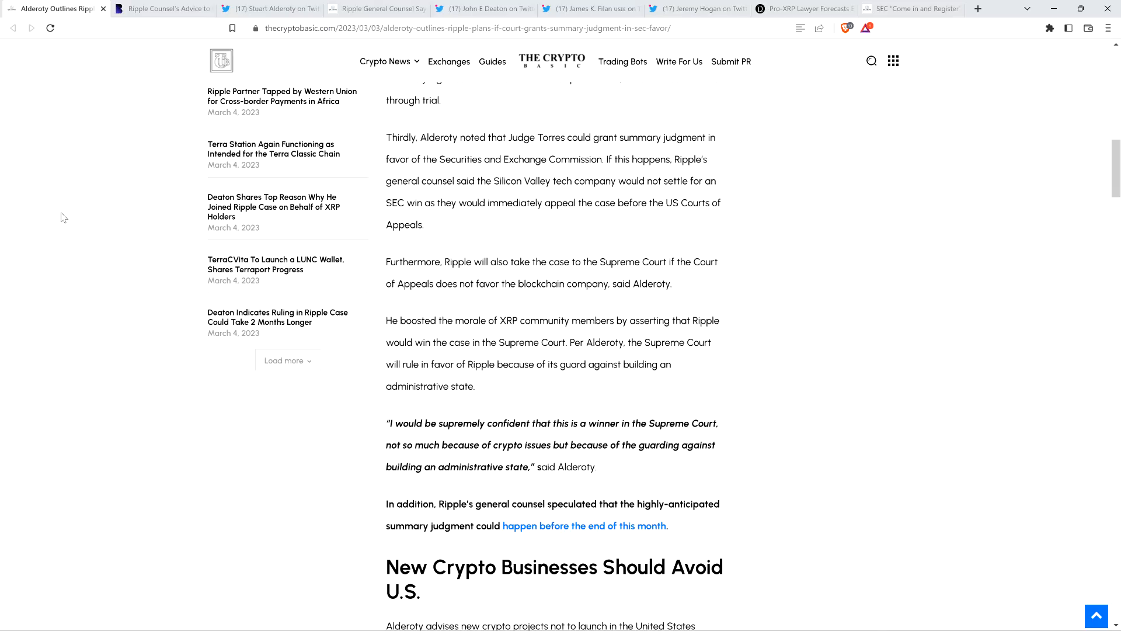
{"action": "mouse_move", "coordinate": [79, 236]}
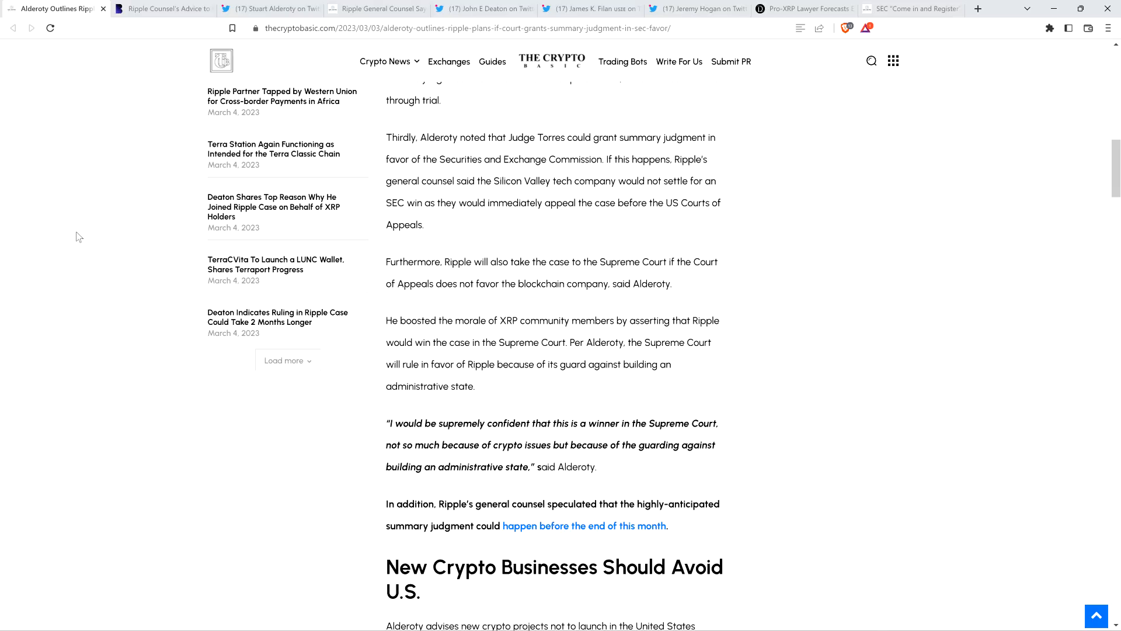
{"action": "mouse_move", "coordinate": [81, 243]}
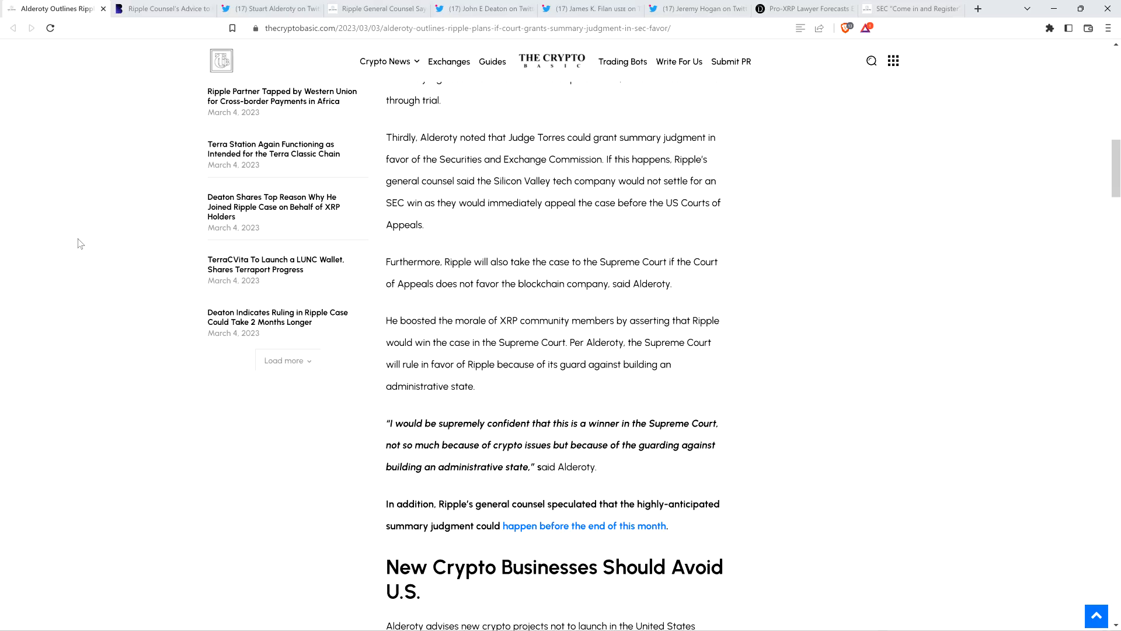
{"action": "mouse_move", "coordinate": [72, 235]}
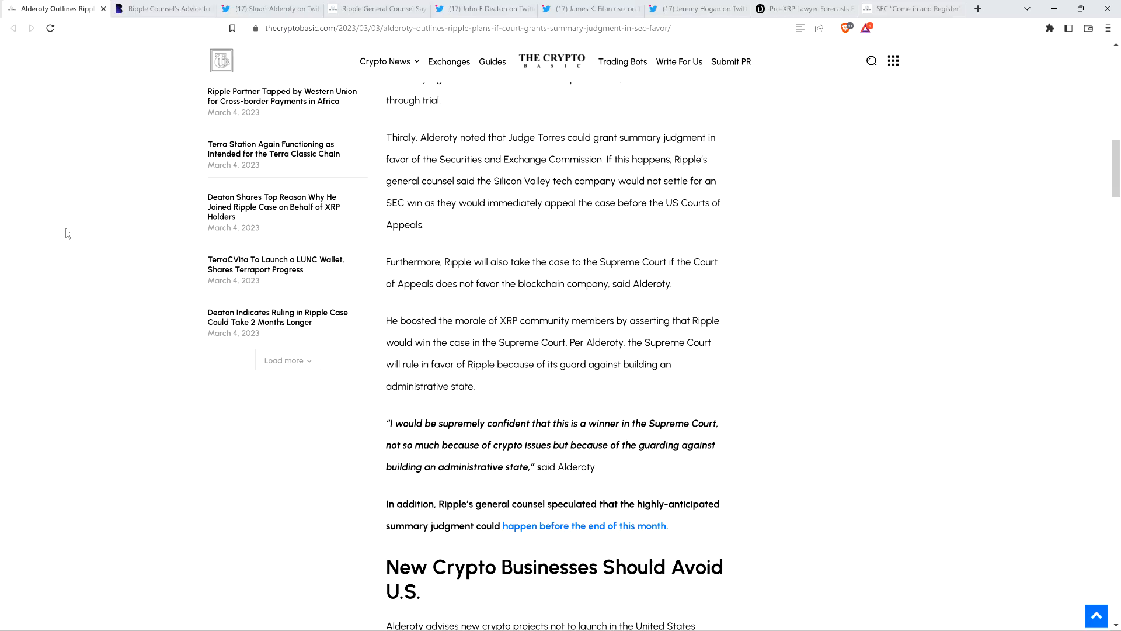
{"action": "mouse_move", "coordinate": [84, 236]}
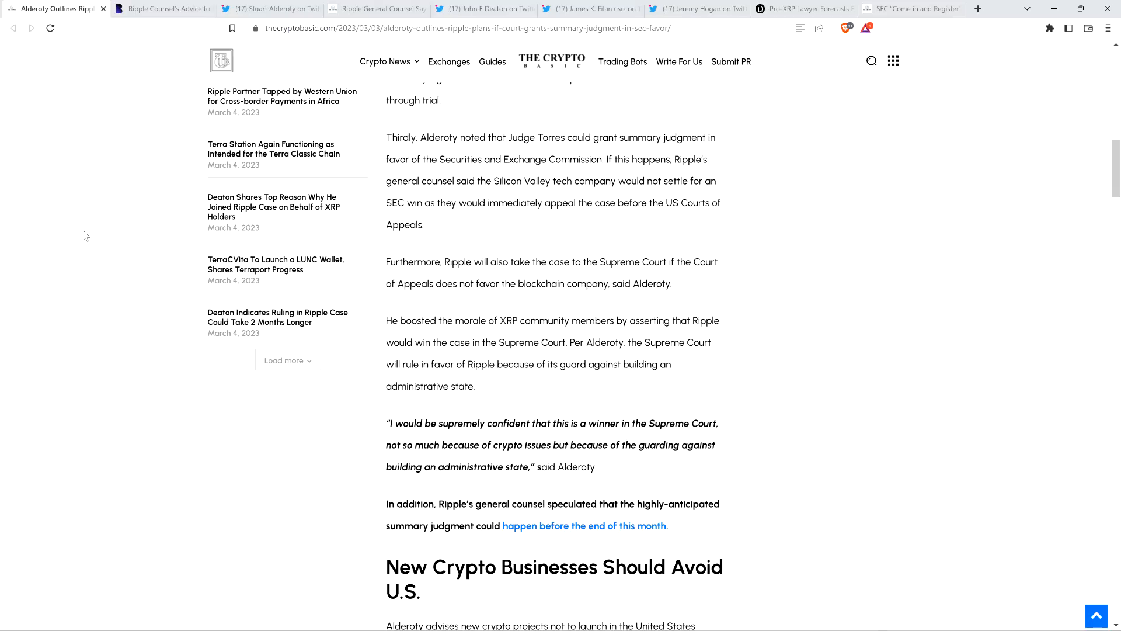
{"action": "mouse_move", "coordinate": [79, 214]}
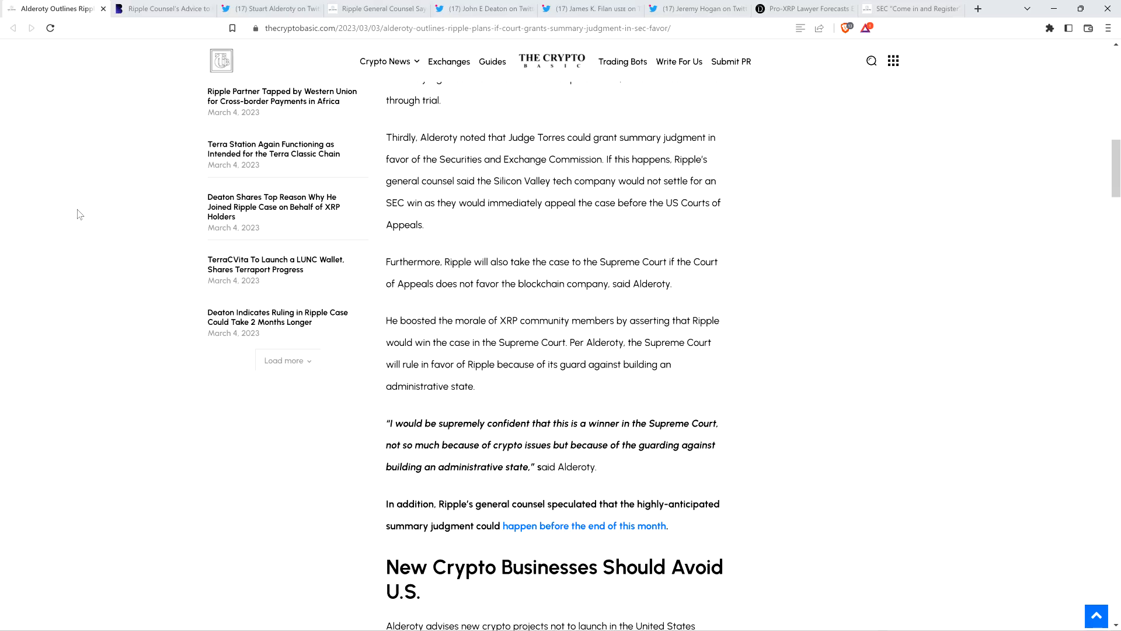
{"action": "mouse_move", "coordinate": [48, 204]}
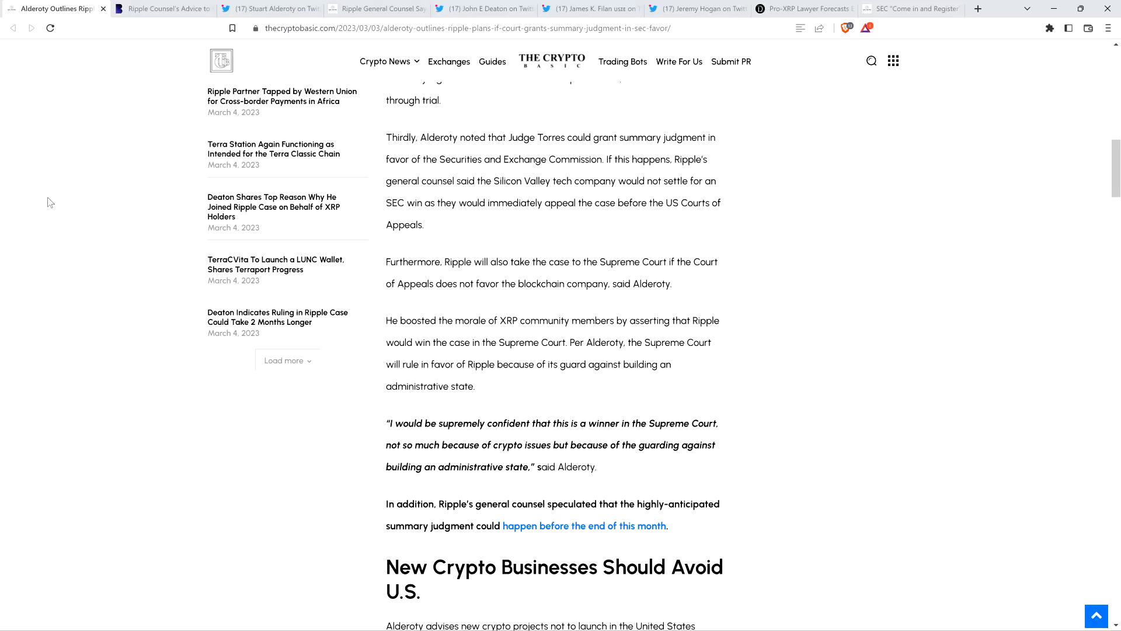
{"action": "mouse_move", "coordinate": [61, 204]}
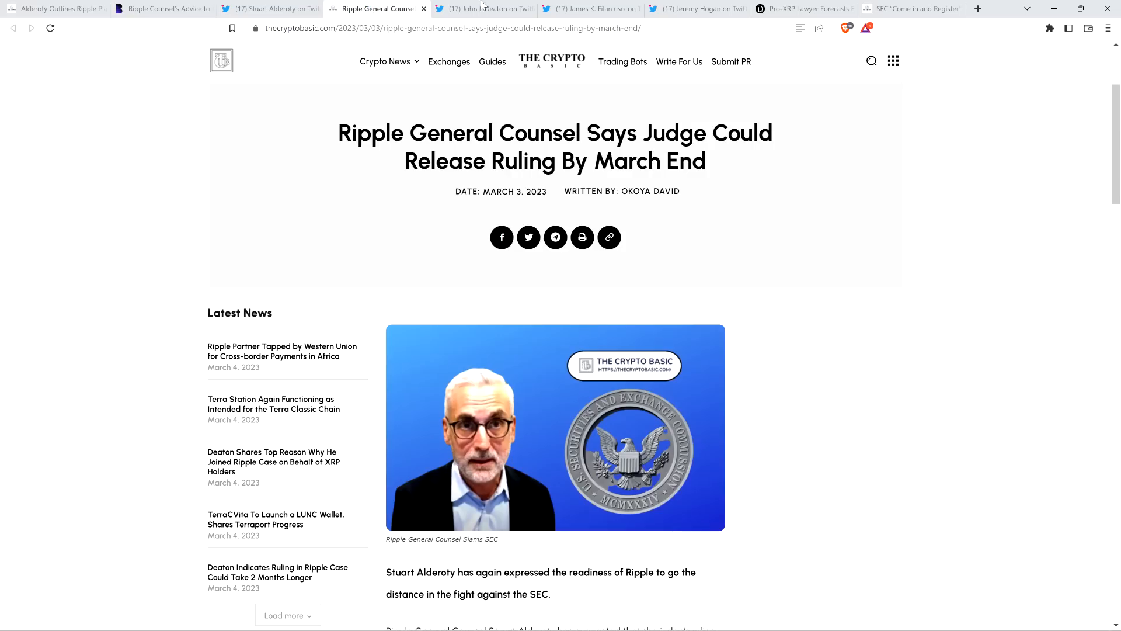
Move through the Deaton and Filan Twitter threads to Jeremy Hogan's tweet on the March 30 ruling date
{"action": "left_click", "coordinate": [492, 8]}
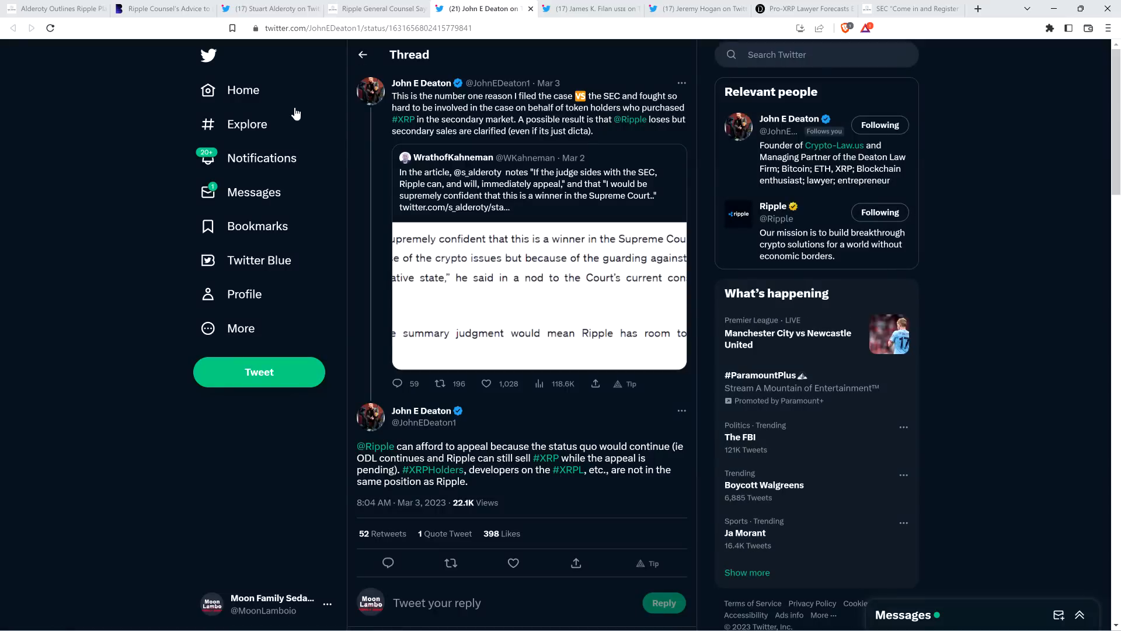
{"action": "mouse_move", "coordinate": [128, 219]}
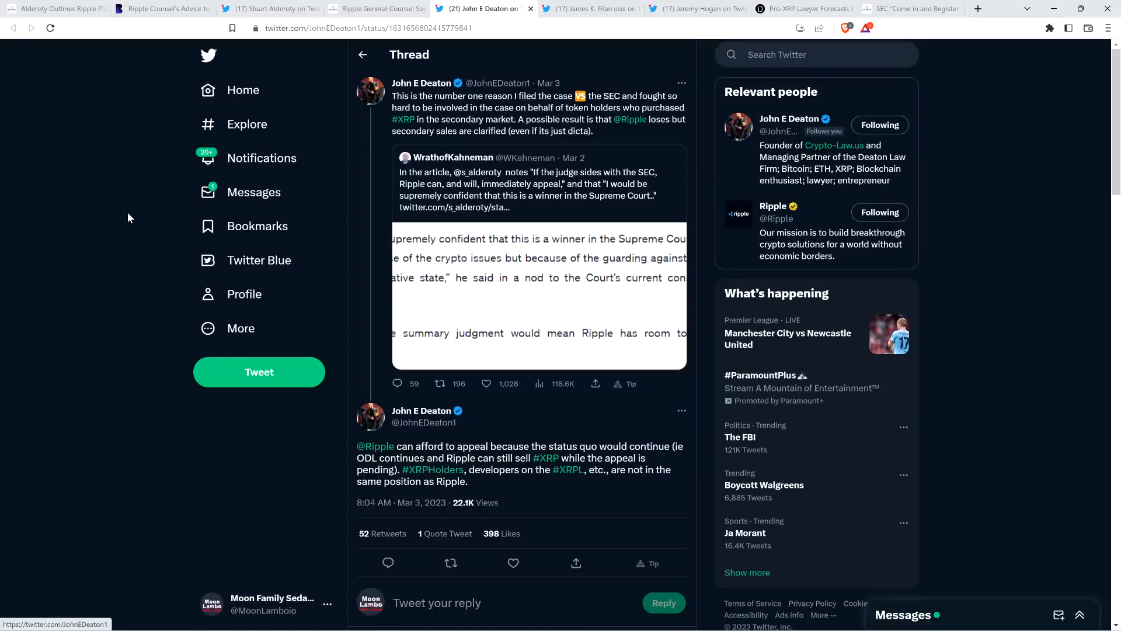
{"action": "left_click", "coordinate": [593, 9]}
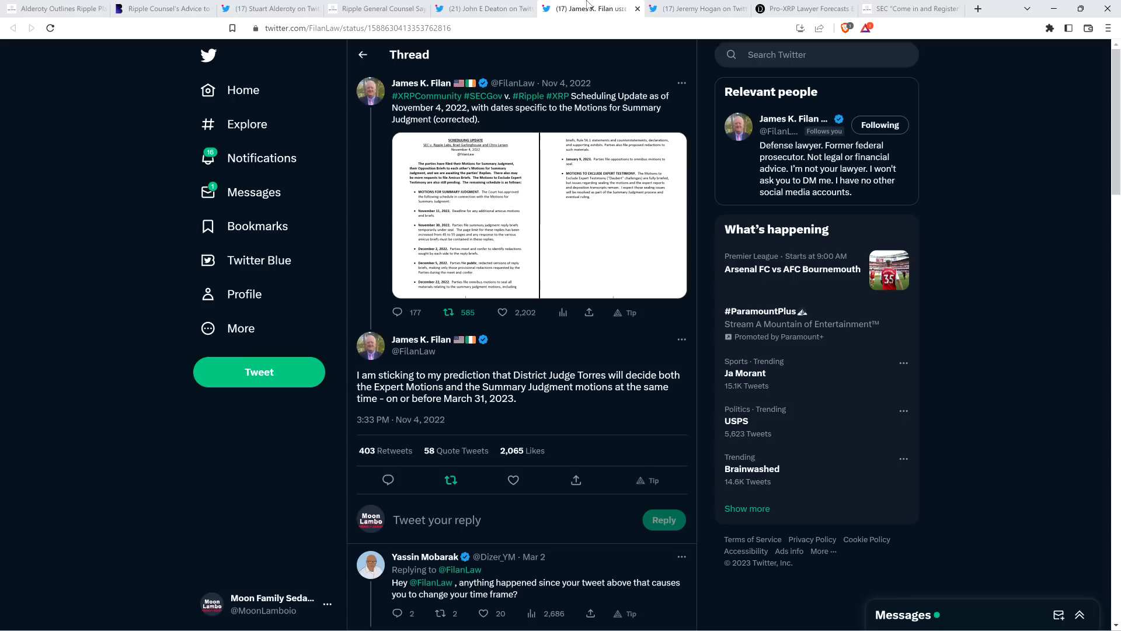
{"action": "mouse_move", "coordinate": [462, 84]}
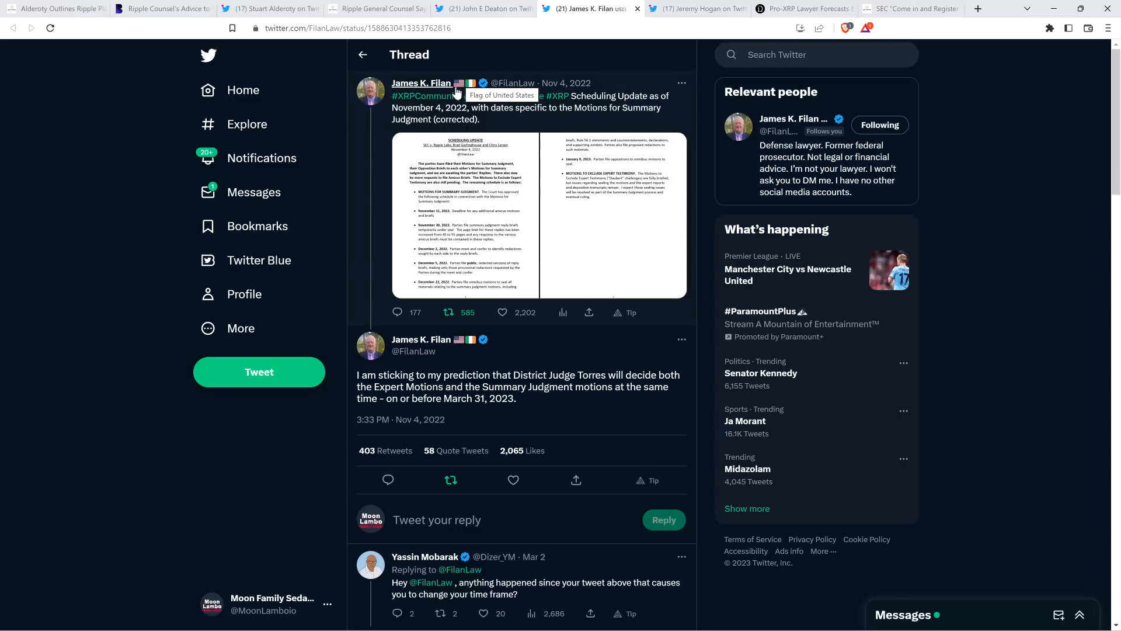
{"action": "mouse_move", "coordinate": [90, 225]}
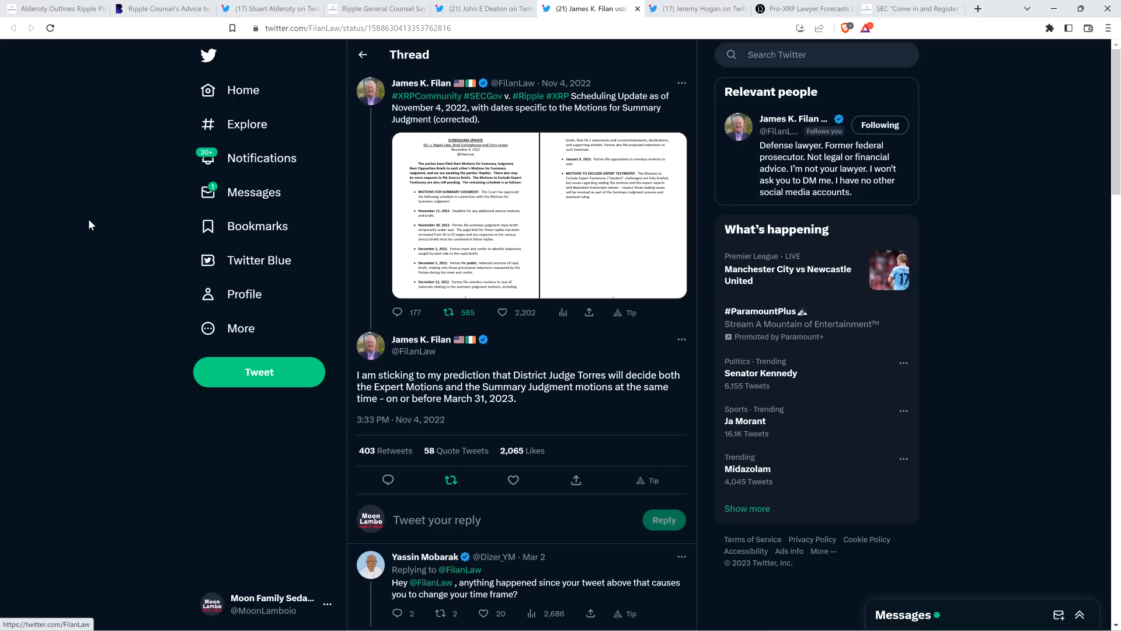
{"action": "mouse_move", "coordinate": [87, 230]}
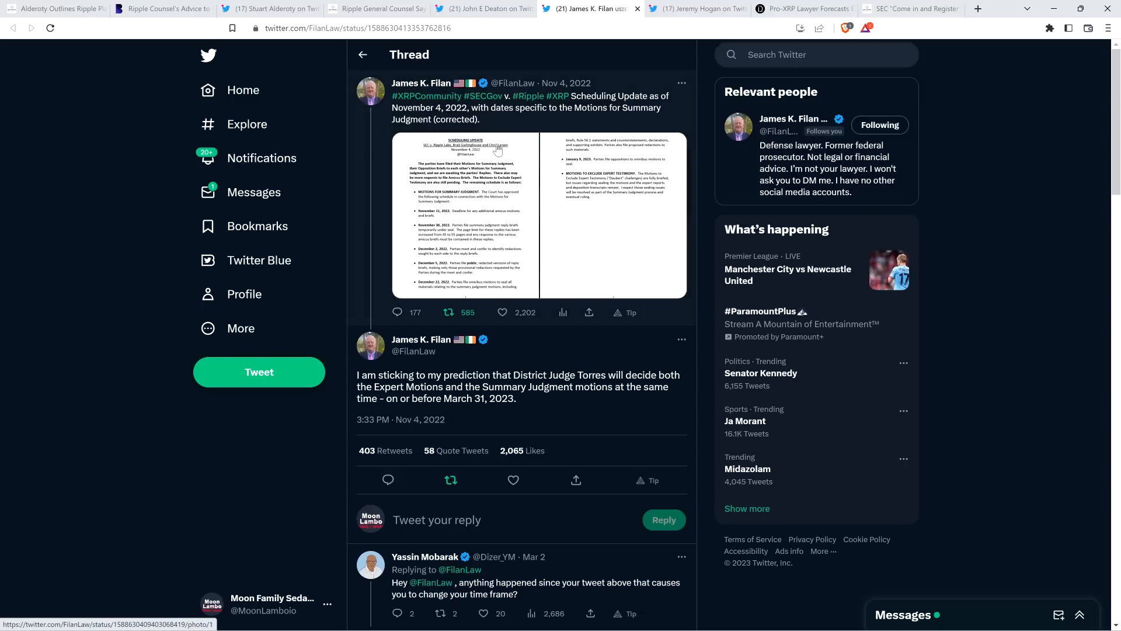
{"action": "mouse_move", "coordinate": [564, 124]}
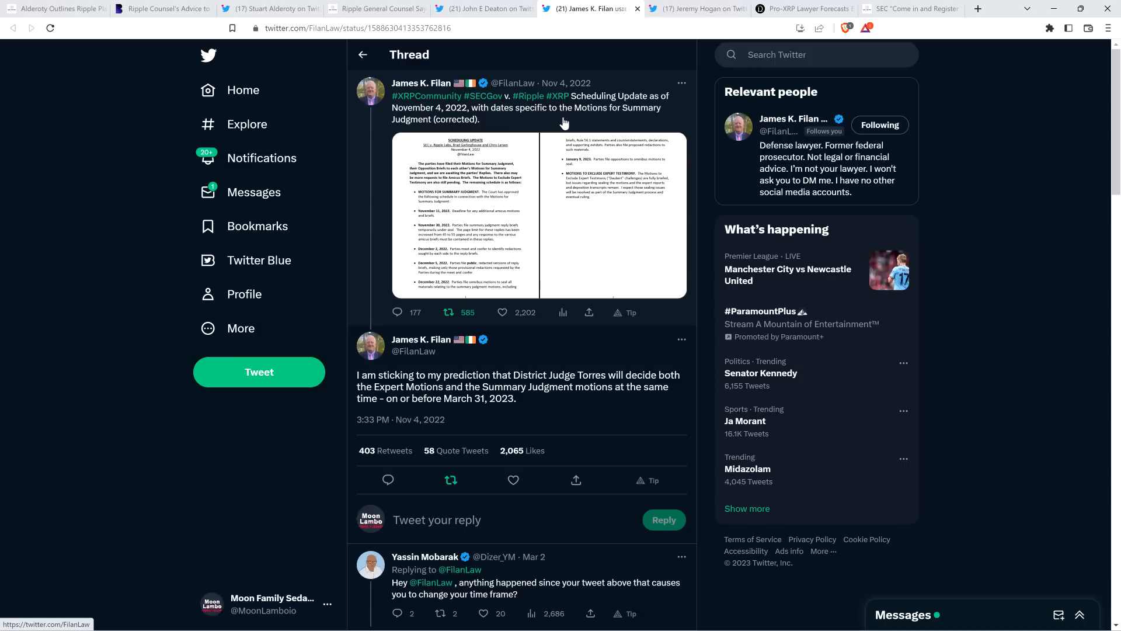
{"action": "mouse_move", "coordinate": [572, 105]}
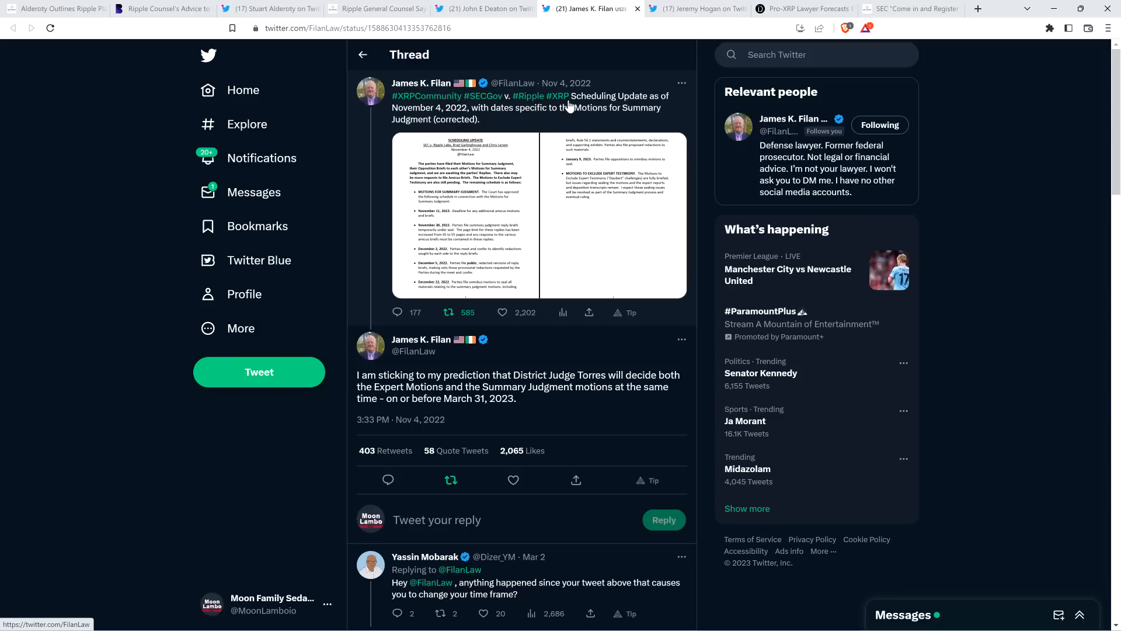
{"action": "mouse_move", "coordinate": [628, 109]}
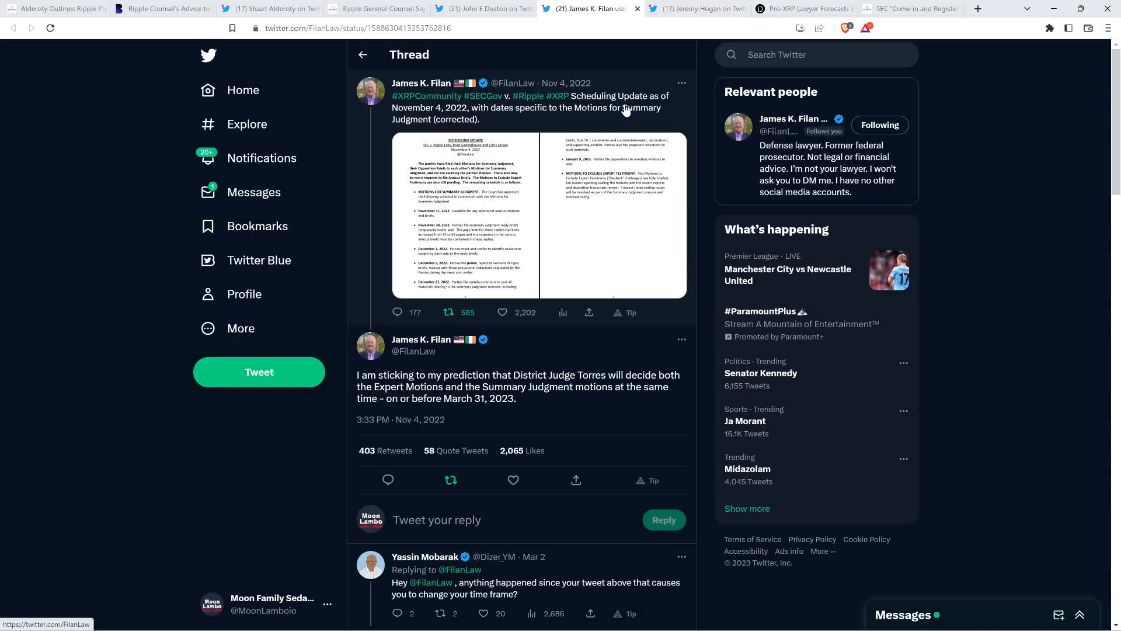
{"action": "mouse_move", "coordinate": [652, 109]}
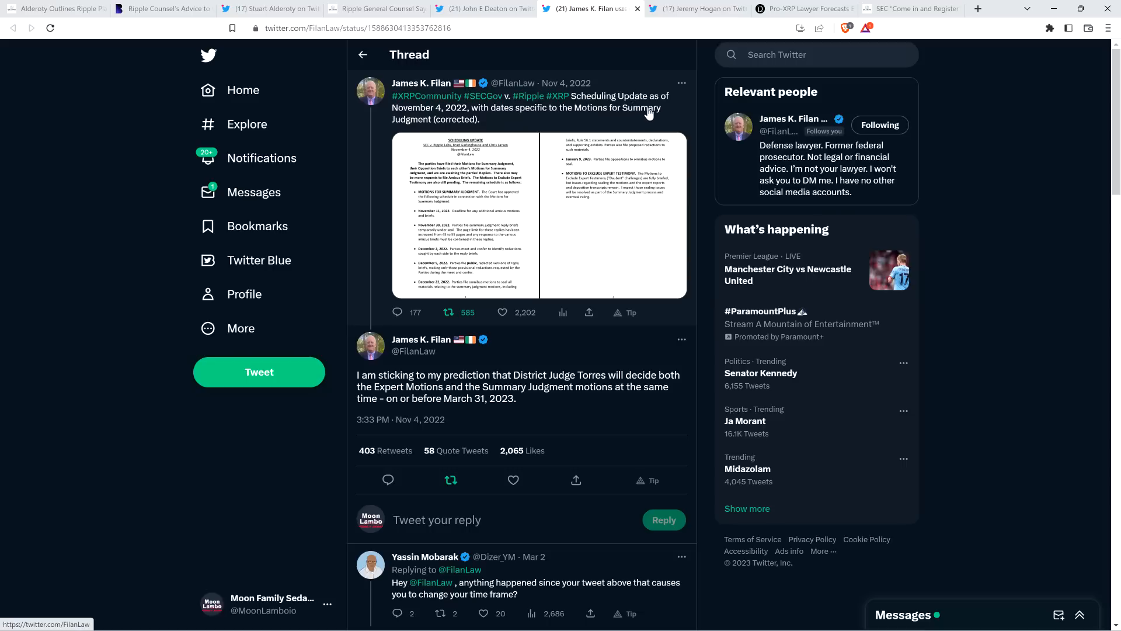
{"action": "mouse_move", "coordinate": [635, 117]}
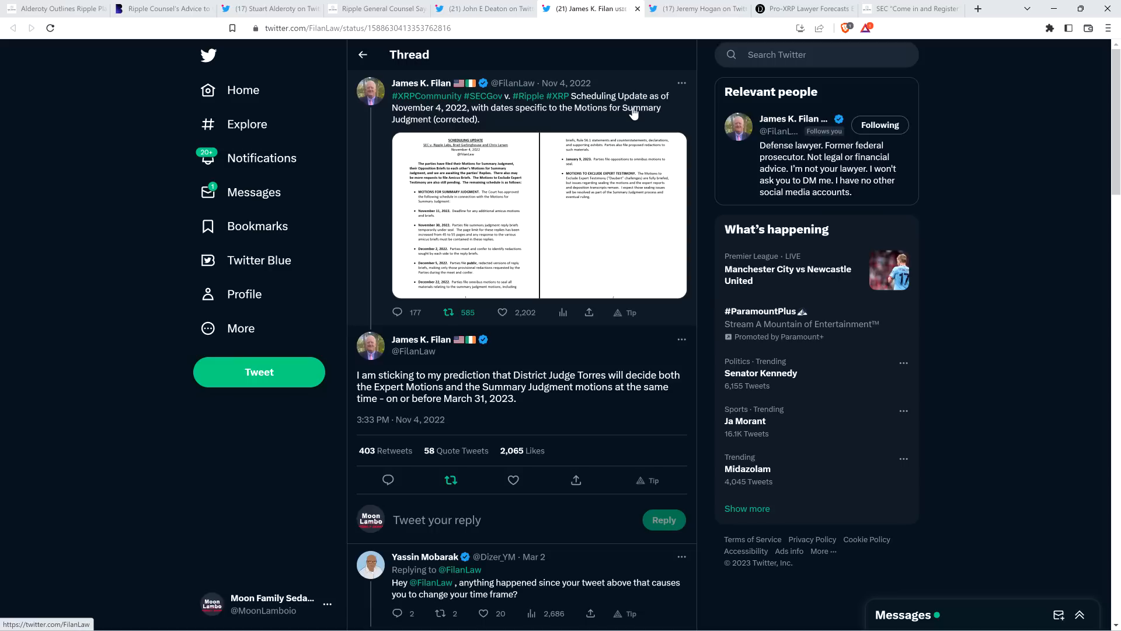
{"action": "left_click", "coordinate": [689, 9]}
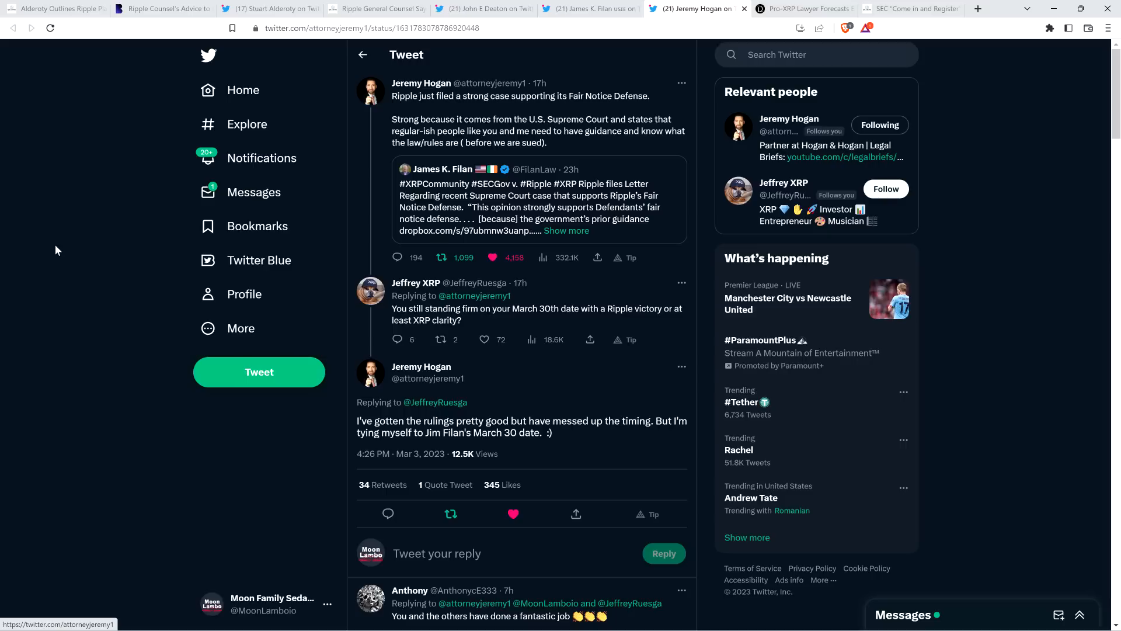
{"action": "mouse_move", "coordinate": [52, 259]}
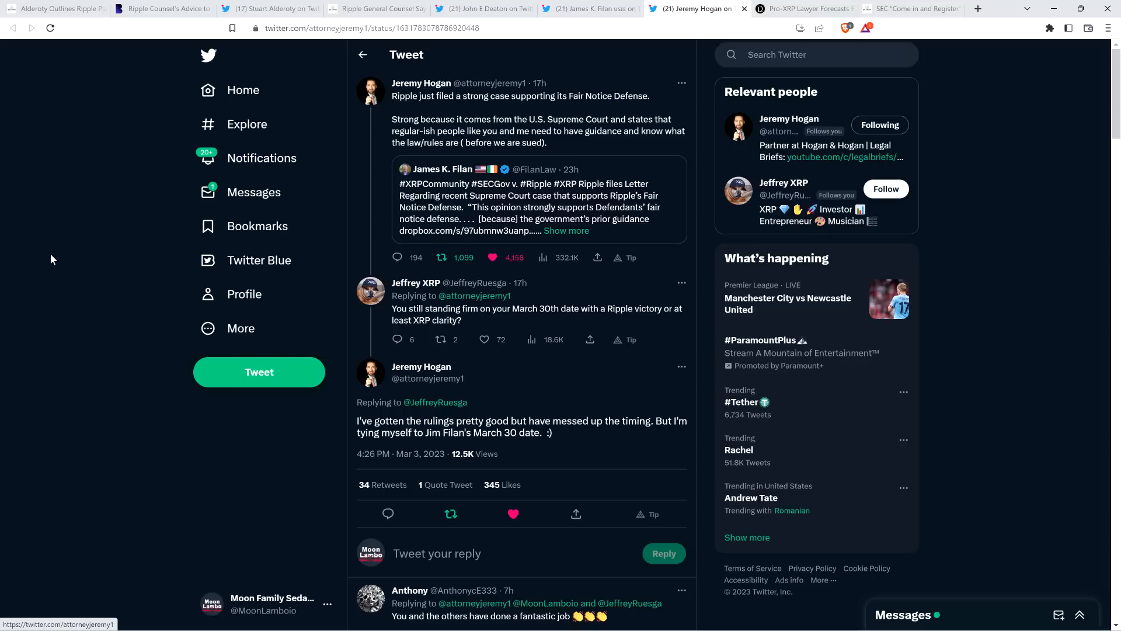
{"action": "mouse_move", "coordinate": [34, 281]}
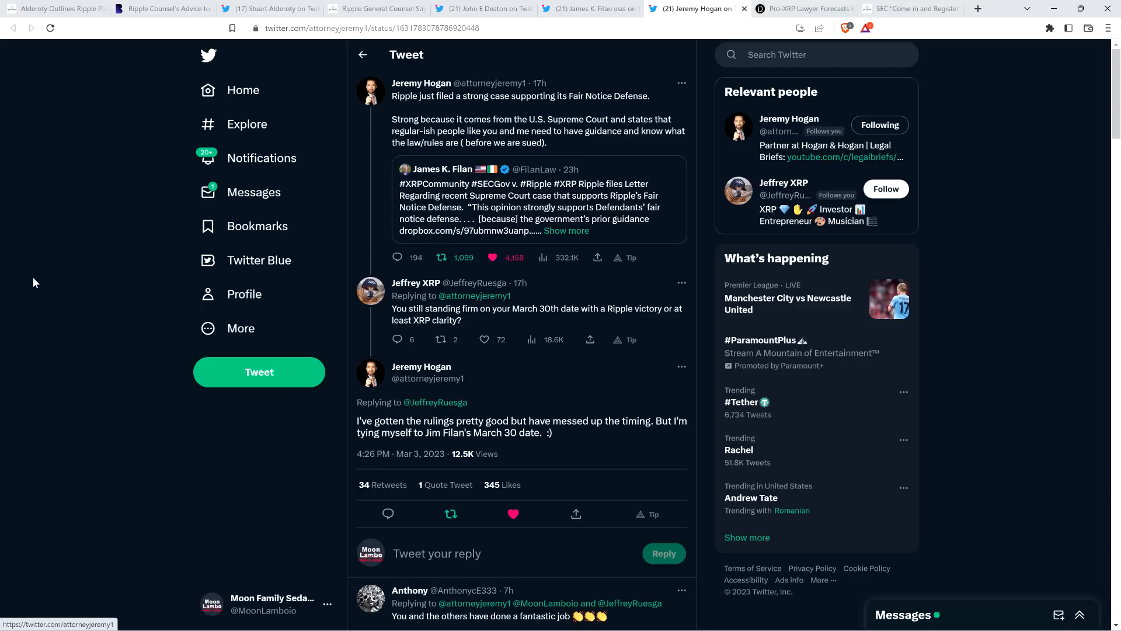
{"action": "mouse_move", "coordinate": [96, 216]}
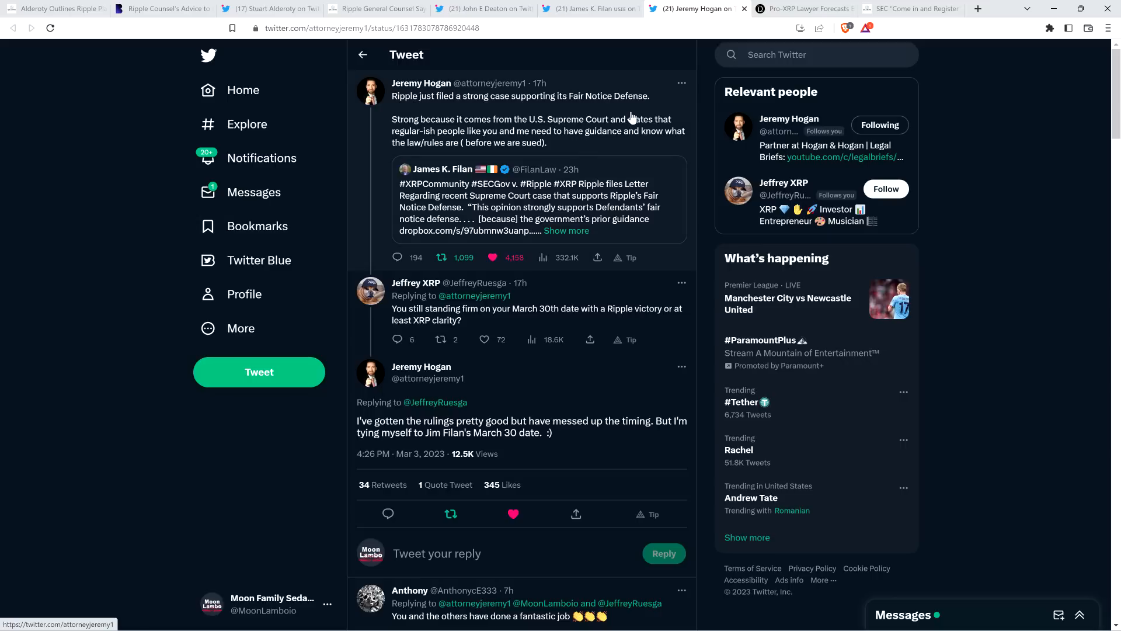
{"action": "mouse_move", "coordinate": [828, 9]}
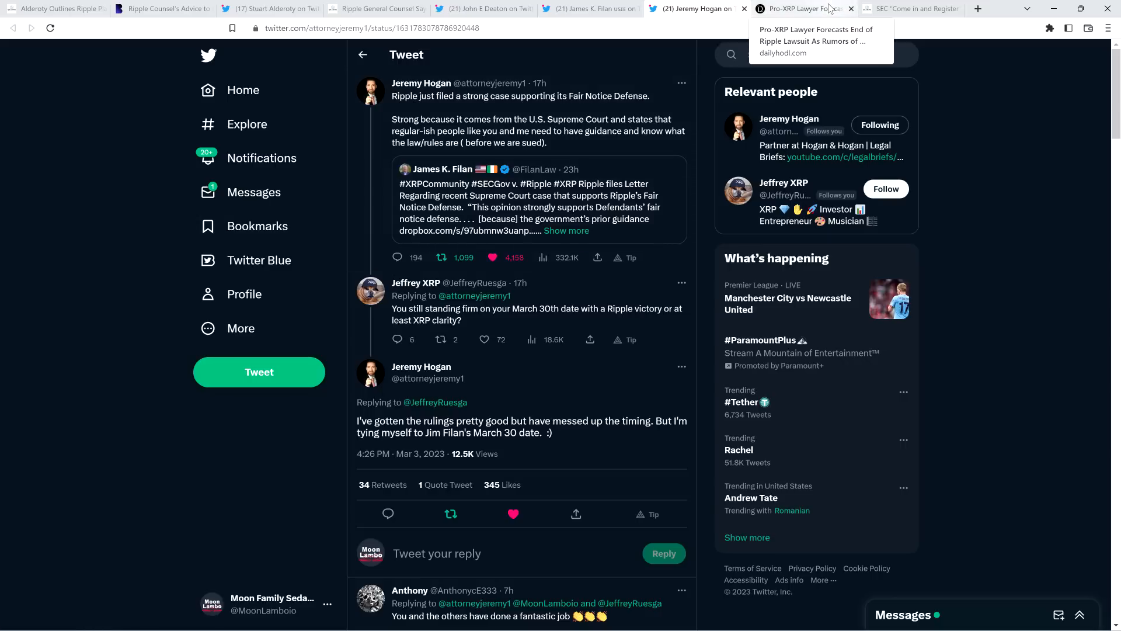
View the Daily Hodl forecast article down to Deaton's quote about a ruling slipping to April or May
{"action": "left_click", "coordinate": [806, 9]}
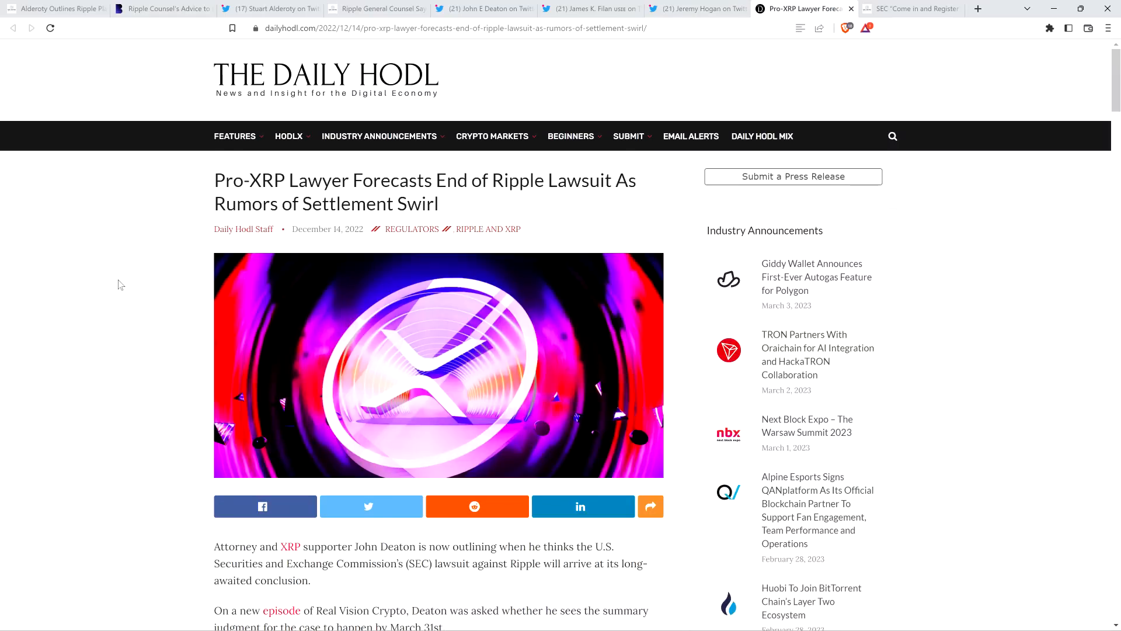
{"action": "mouse_move", "coordinate": [111, 279]}
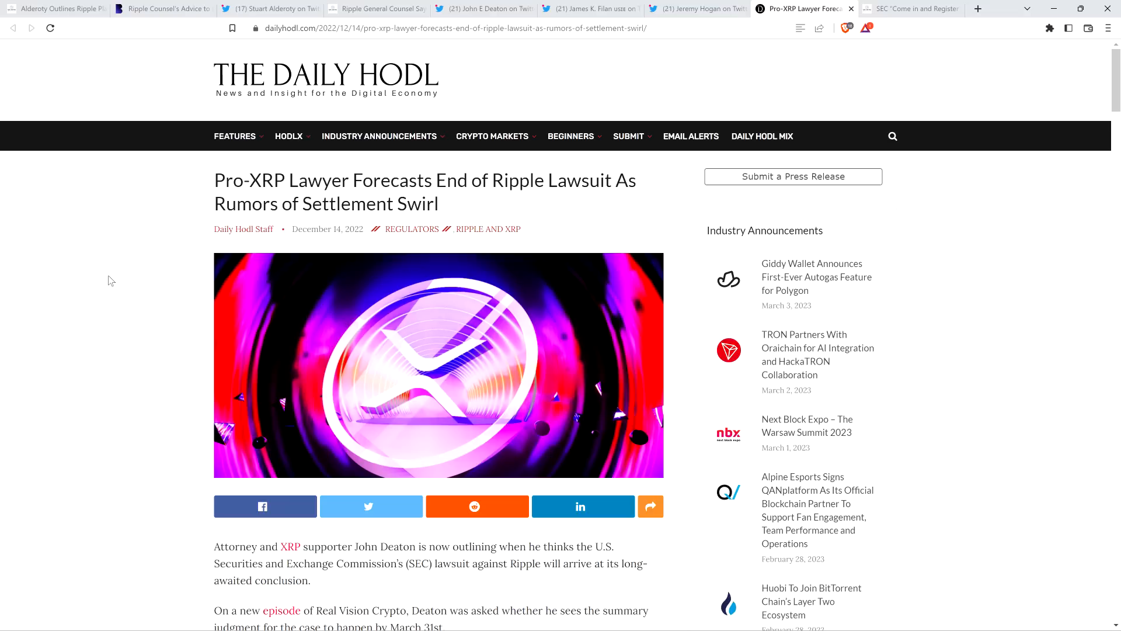
{"action": "mouse_move", "coordinate": [103, 269]}
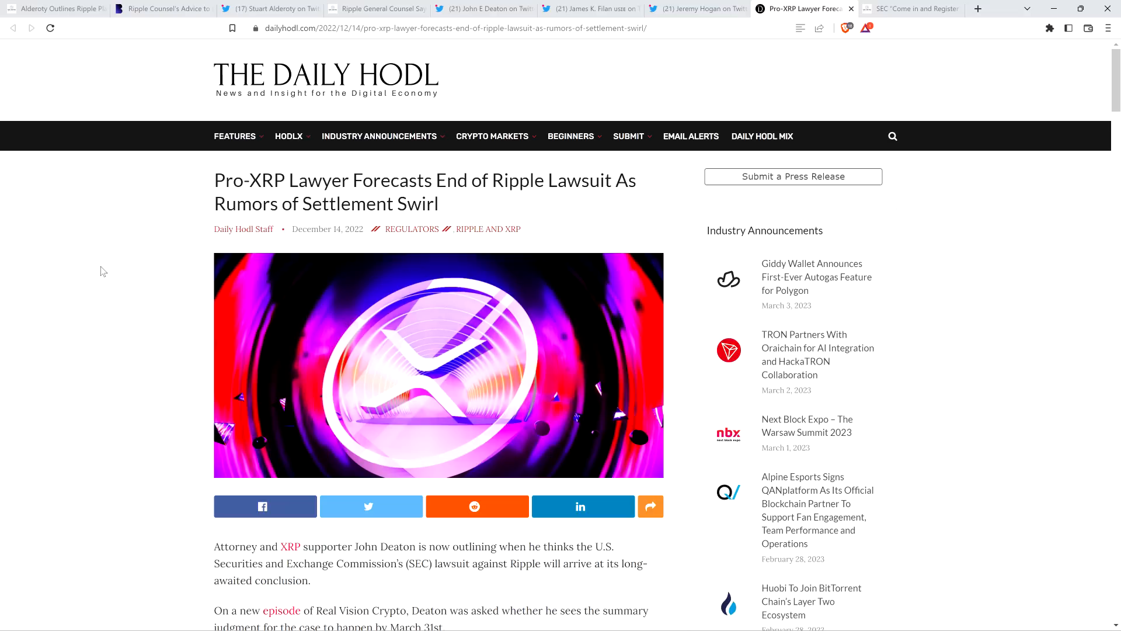
{"action": "mouse_move", "coordinate": [107, 275]}
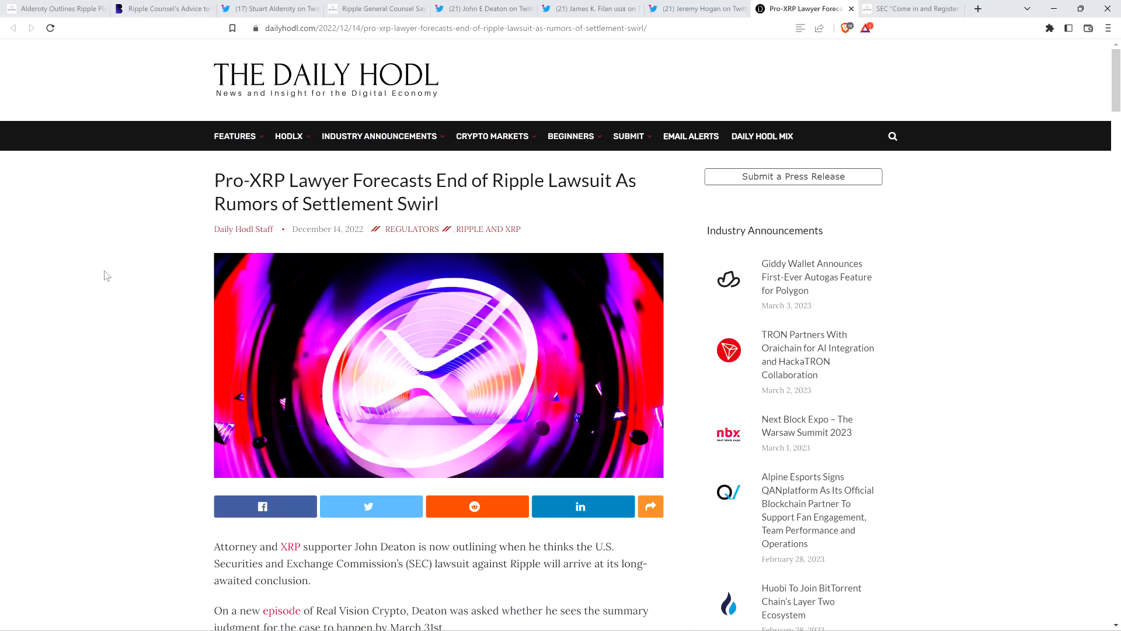
{"action": "scroll", "scroll_direction": "down", "scroll_amount": 3}
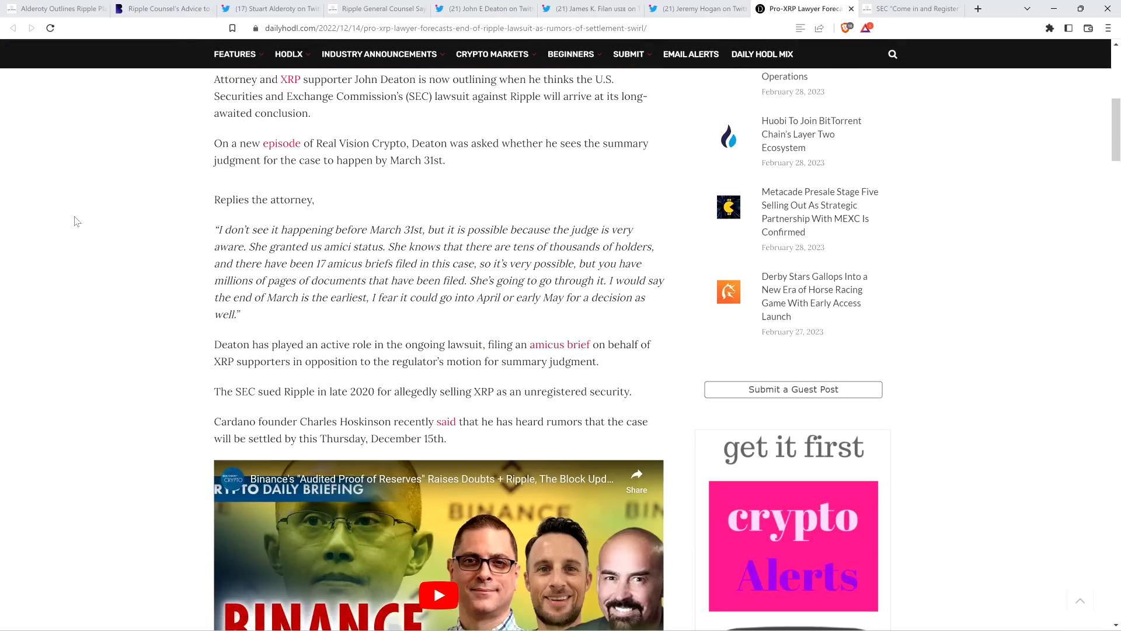
{"action": "mouse_move", "coordinate": [86, 198]}
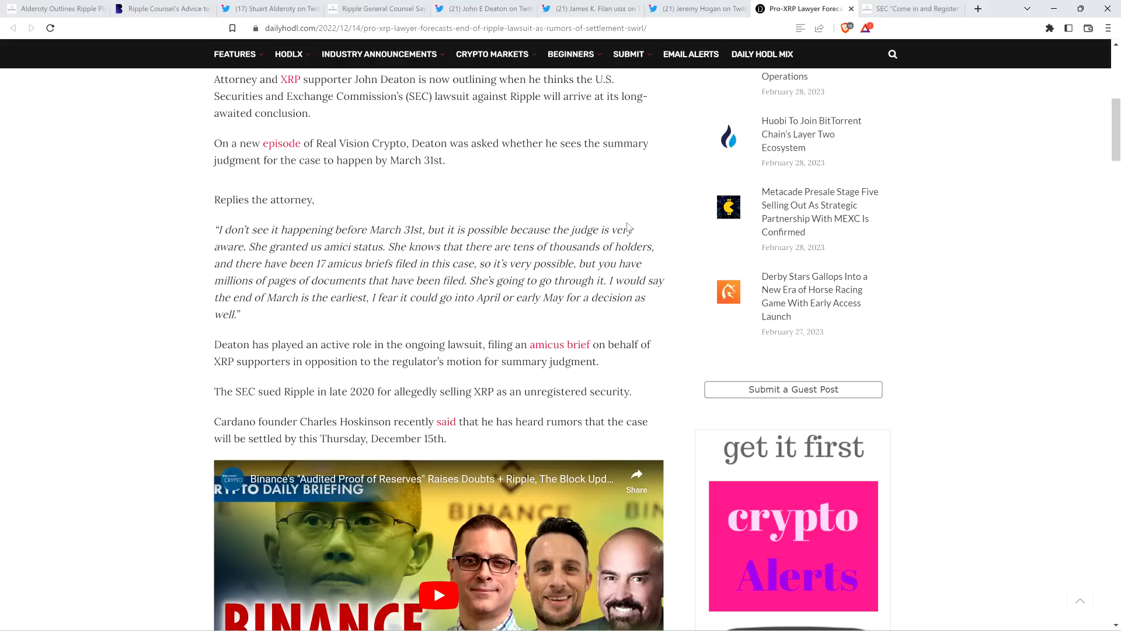
Reopen the SEC registration $2M article and scroll to its opening paragraph on crypto firms
{"action": "left_click", "coordinate": [912, 9]}
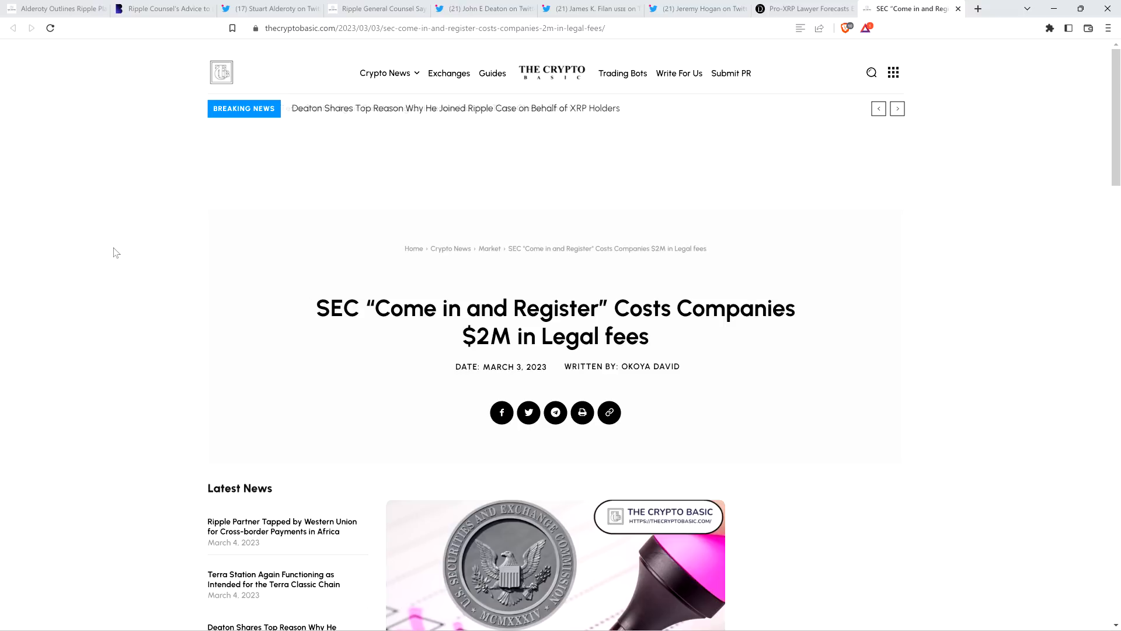
{"action": "mouse_move", "coordinate": [103, 256]}
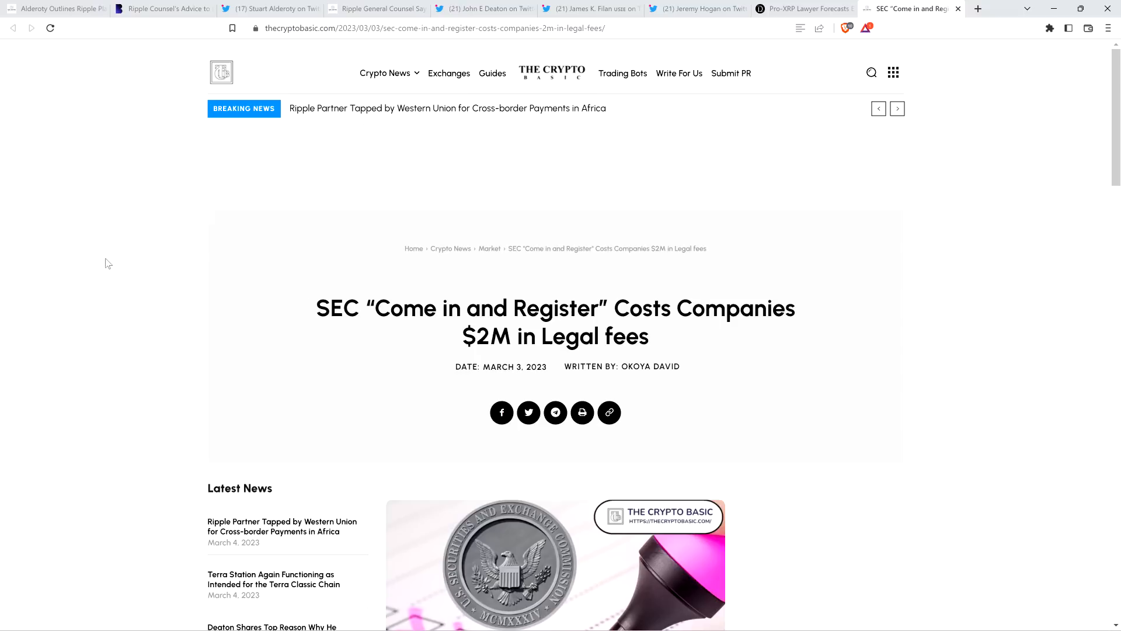
{"action": "scroll", "scroll_direction": "down", "scroll_amount": 3}
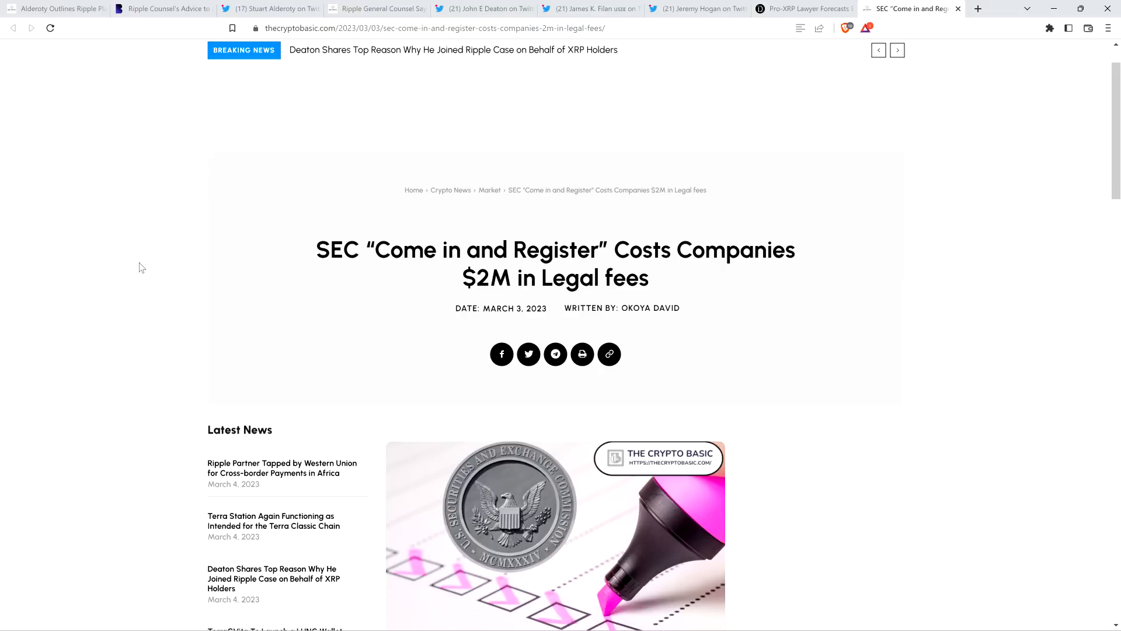
{"action": "scroll", "scroll_direction": "down", "scroll_amount": 3}
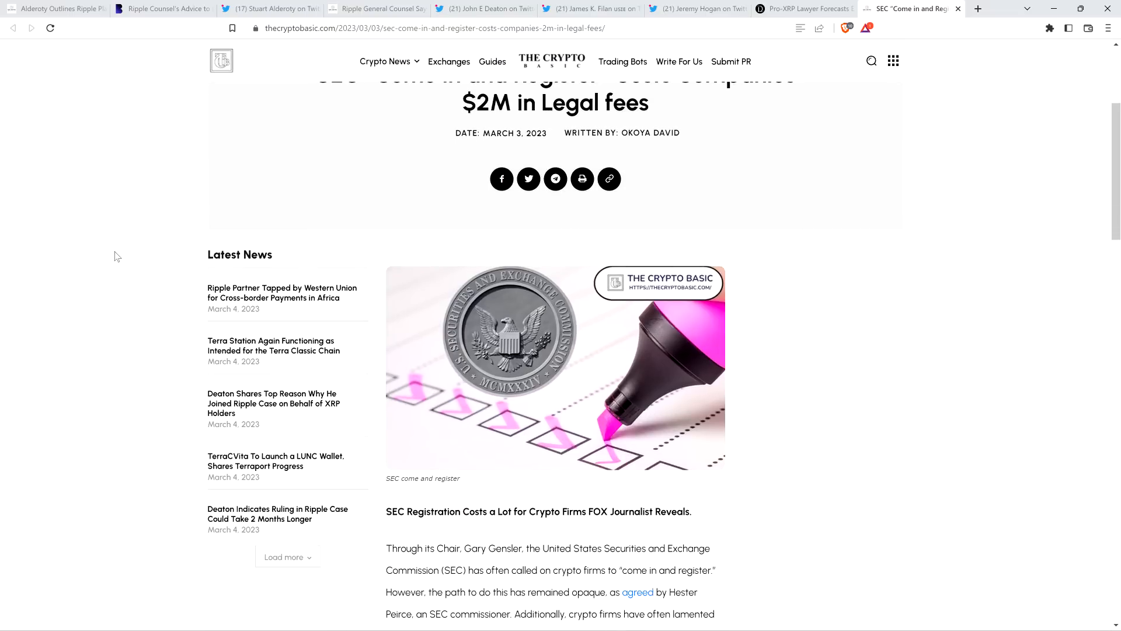
{"action": "mouse_move", "coordinate": [86, 211]}
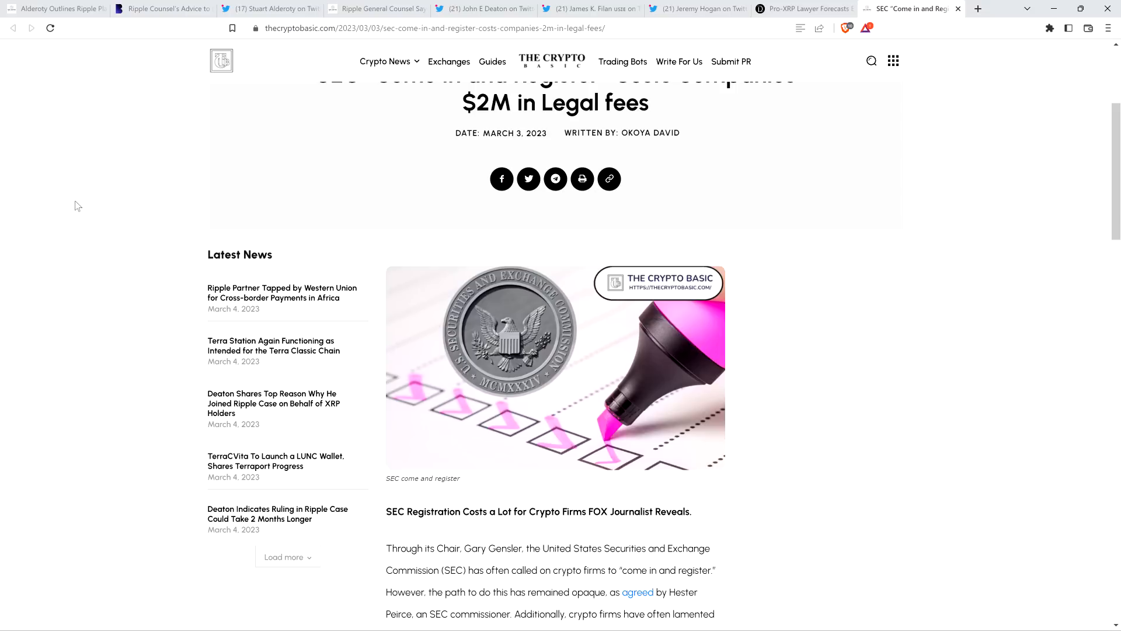
{"action": "mouse_move", "coordinate": [84, 243]}
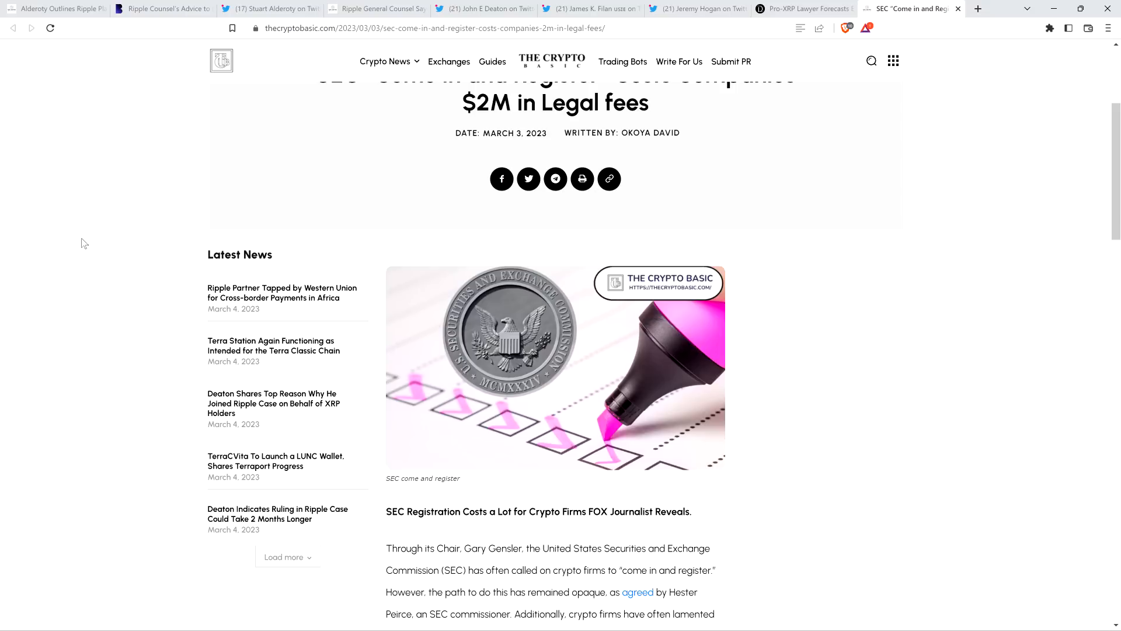
{"action": "mouse_move", "coordinate": [66, 225]}
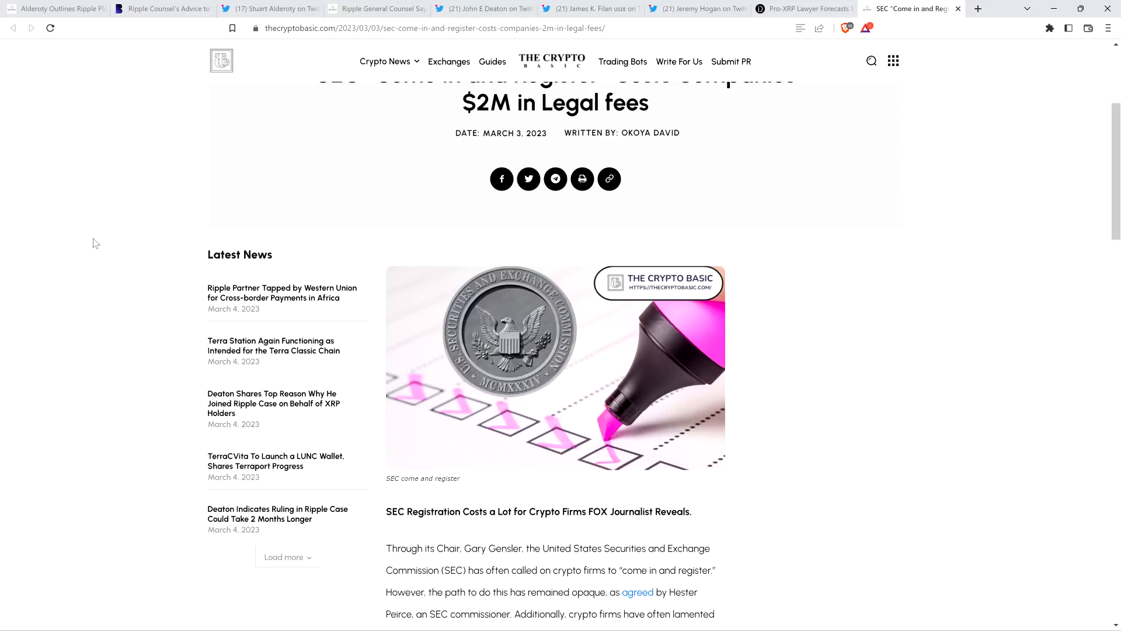
Scroll to INX taking 953 days and $2 million, plus Eleanor Terrett's embedded tweet
{"action": "scroll", "scroll_direction": "down", "scroll_amount": 3}
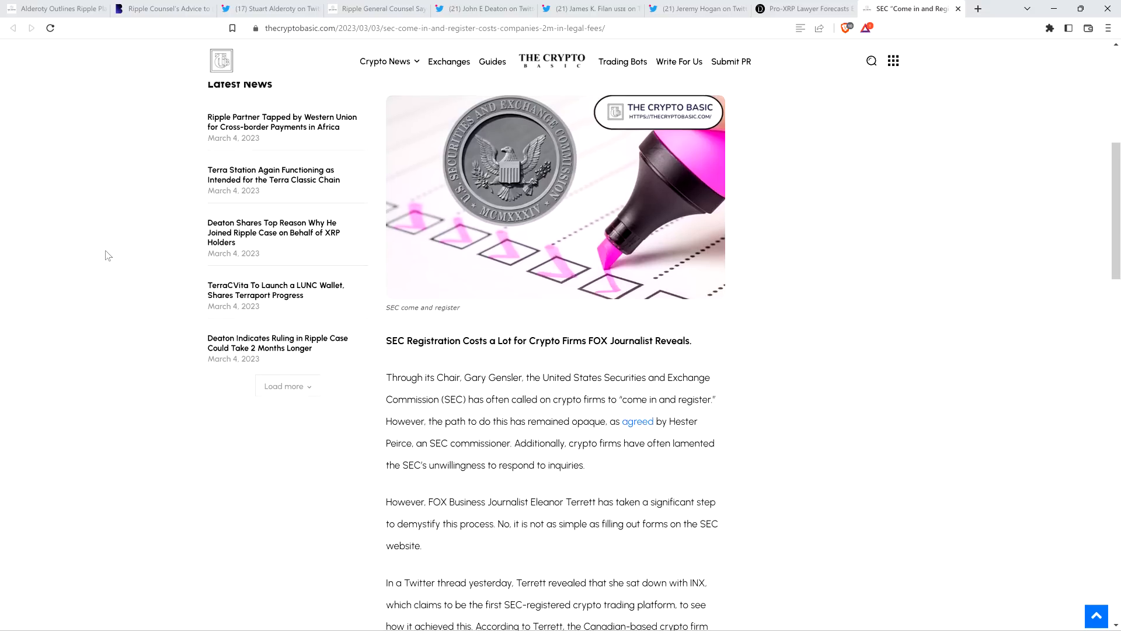
{"action": "scroll", "scroll_direction": "down", "scroll_amount": 3}
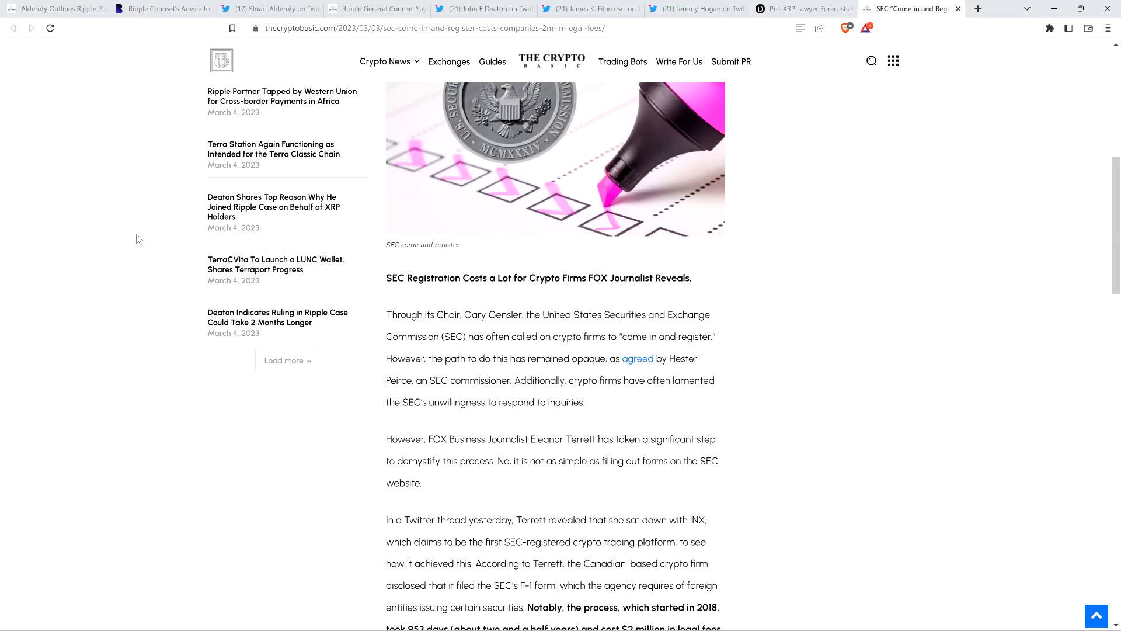
{"action": "scroll", "scroll_direction": "down", "scroll_amount": 3}
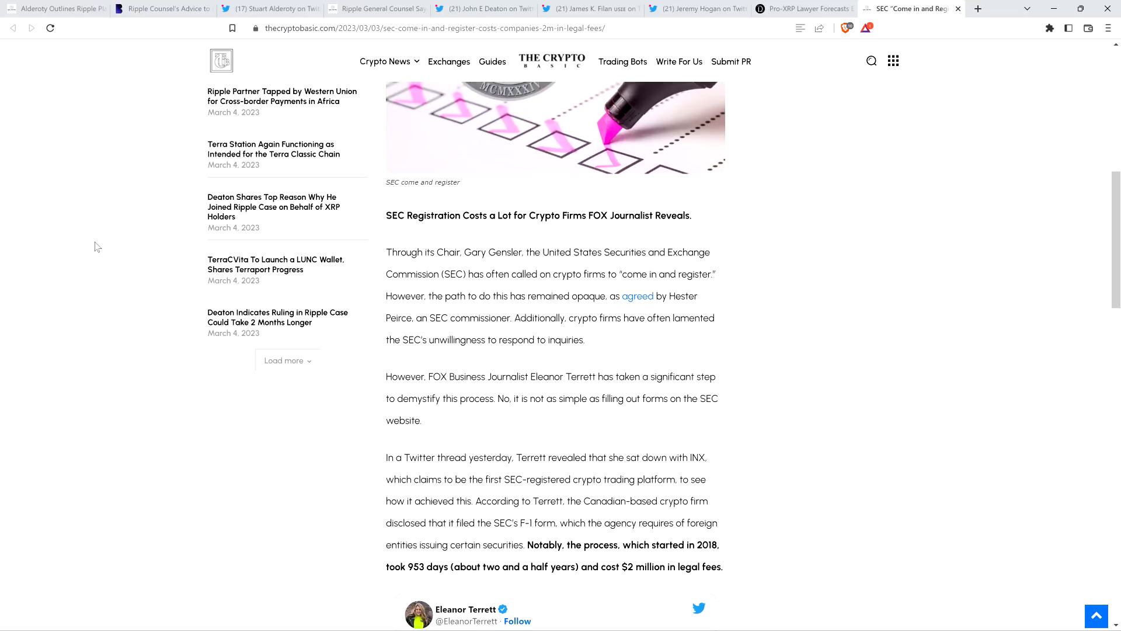
{"action": "scroll", "scroll_direction": "down", "scroll_amount": 3}
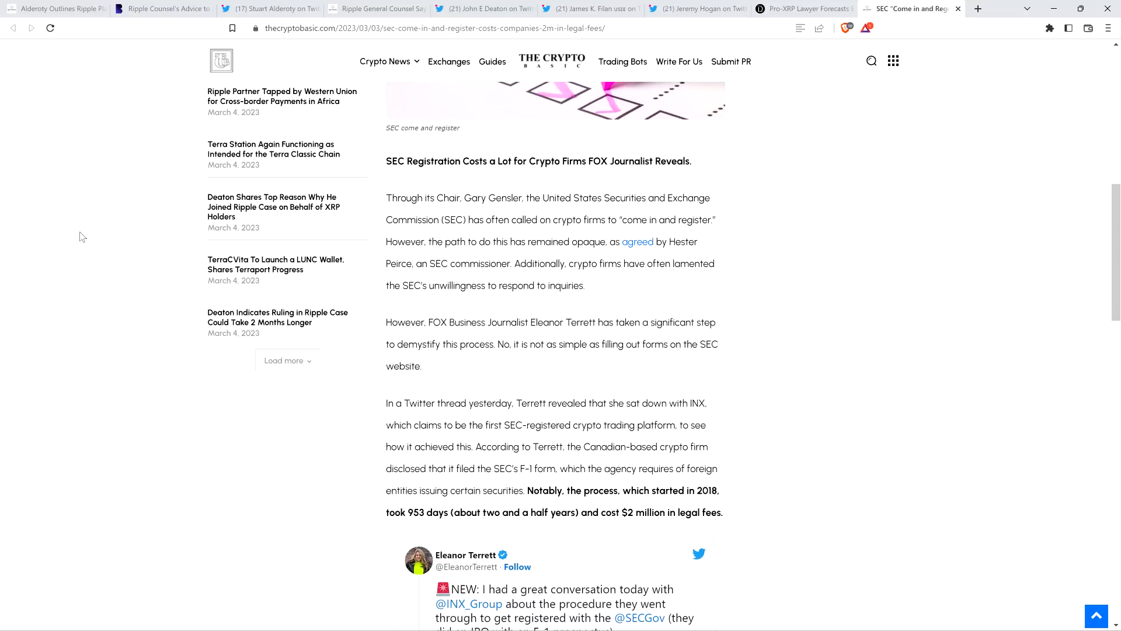
{"action": "mouse_move", "coordinate": [113, 283]}
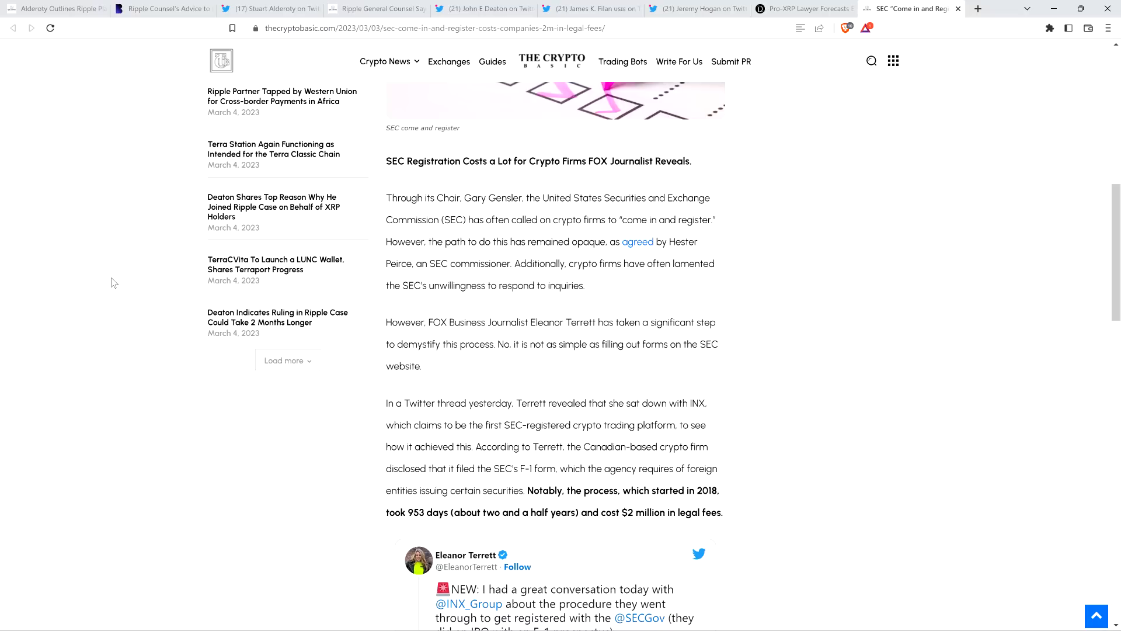
{"action": "scroll", "scroll_direction": "down", "scroll_amount": 3}
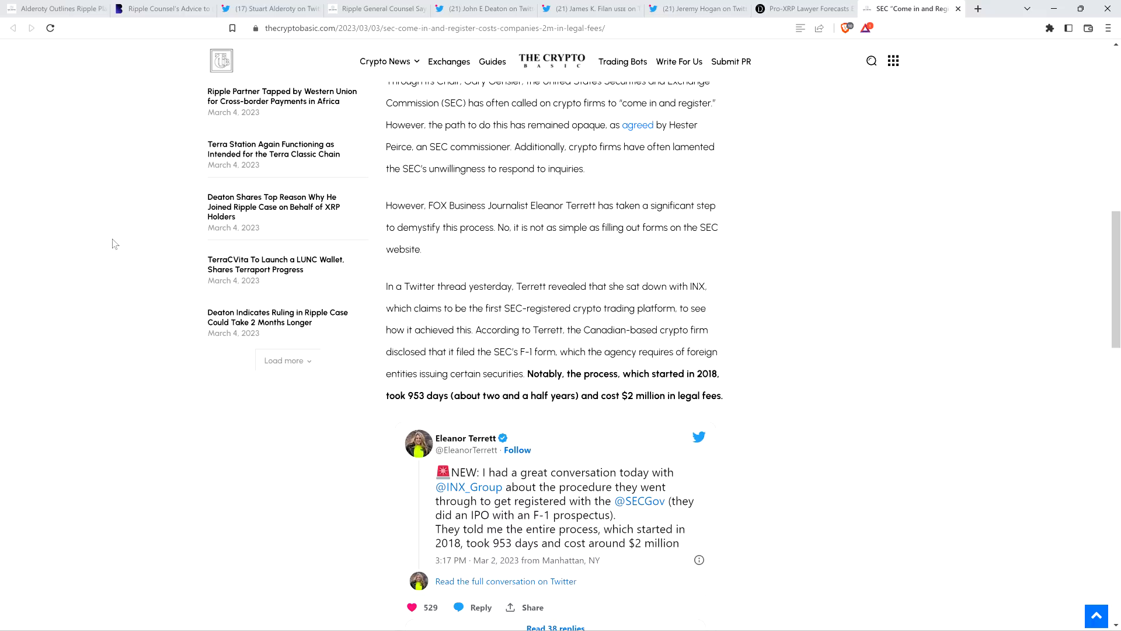
Scroll past the tweet to the Regulation A, D and S routes and the barrier-to-entry paragraph
{"action": "scroll", "scroll_direction": "down", "scroll_amount": 3}
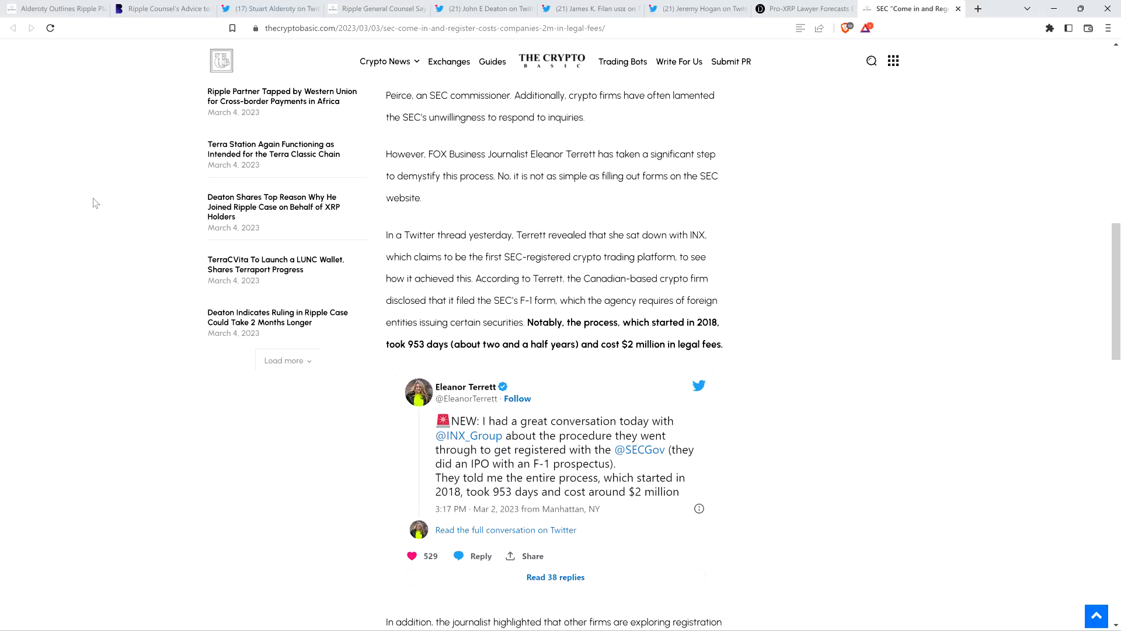
{"action": "scroll", "scroll_direction": "down", "scroll_amount": 3}
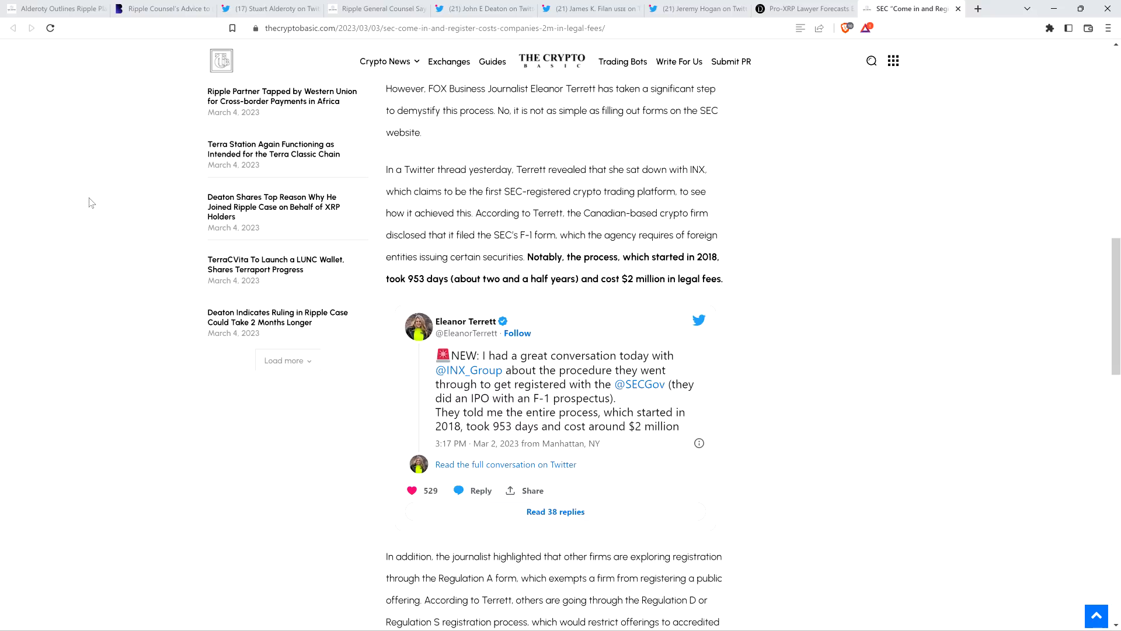
{"action": "scroll", "scroll_direction": "down", "scroll_amount": 3}
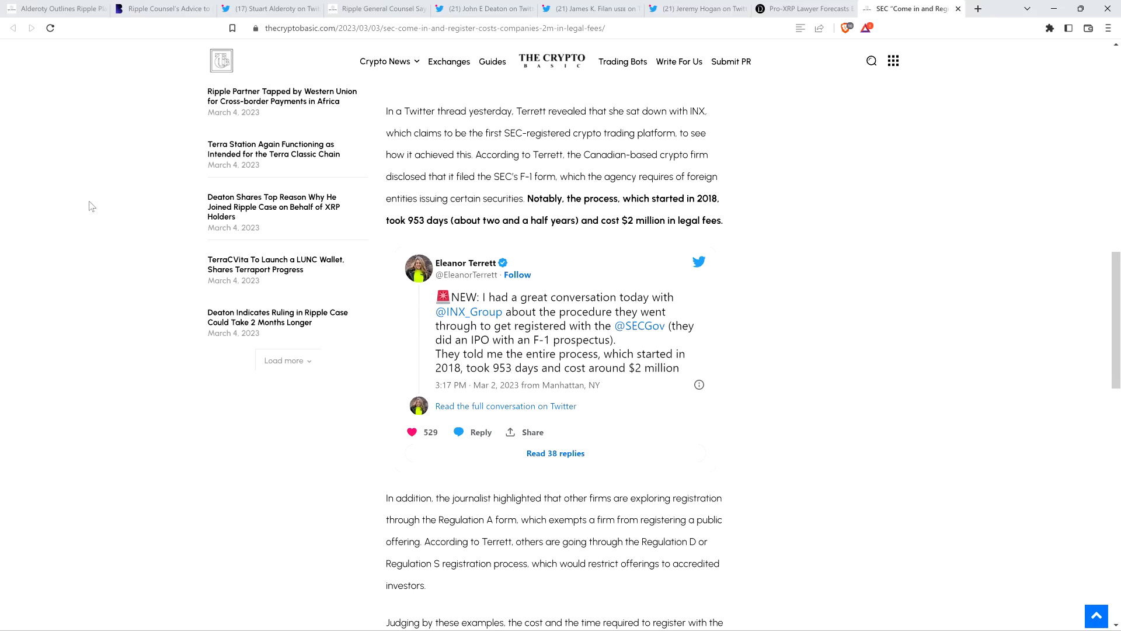
{"action": "scroll", "scroll_direction": "down", "scroll_amount": 3}
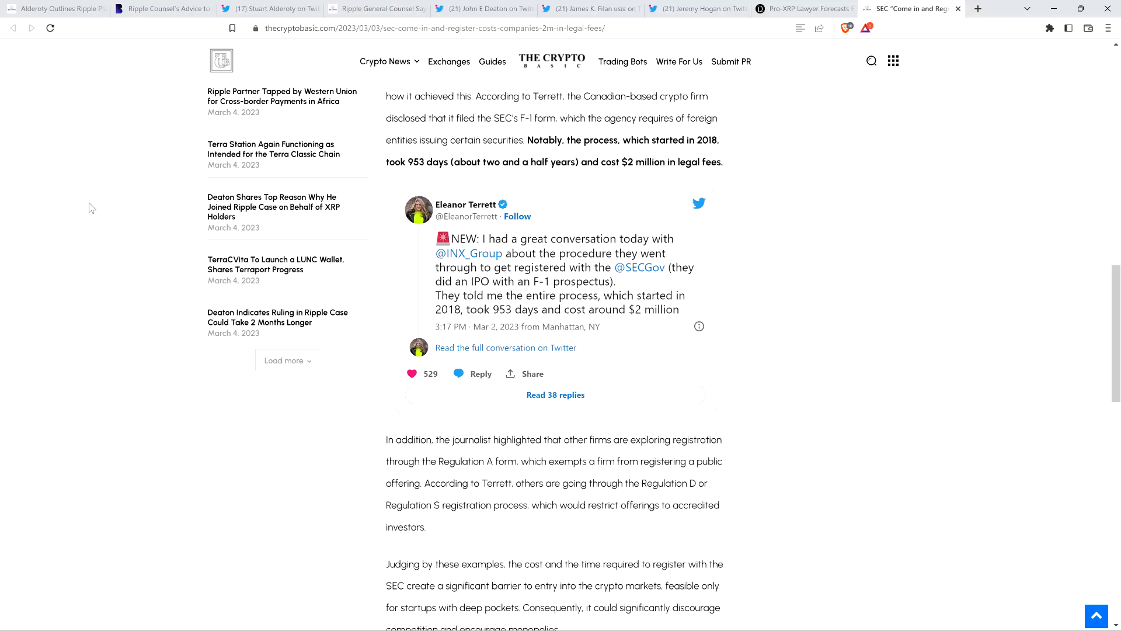
{"action": "scroll", "scroll_direction": "down", "scroll_amount": 3}
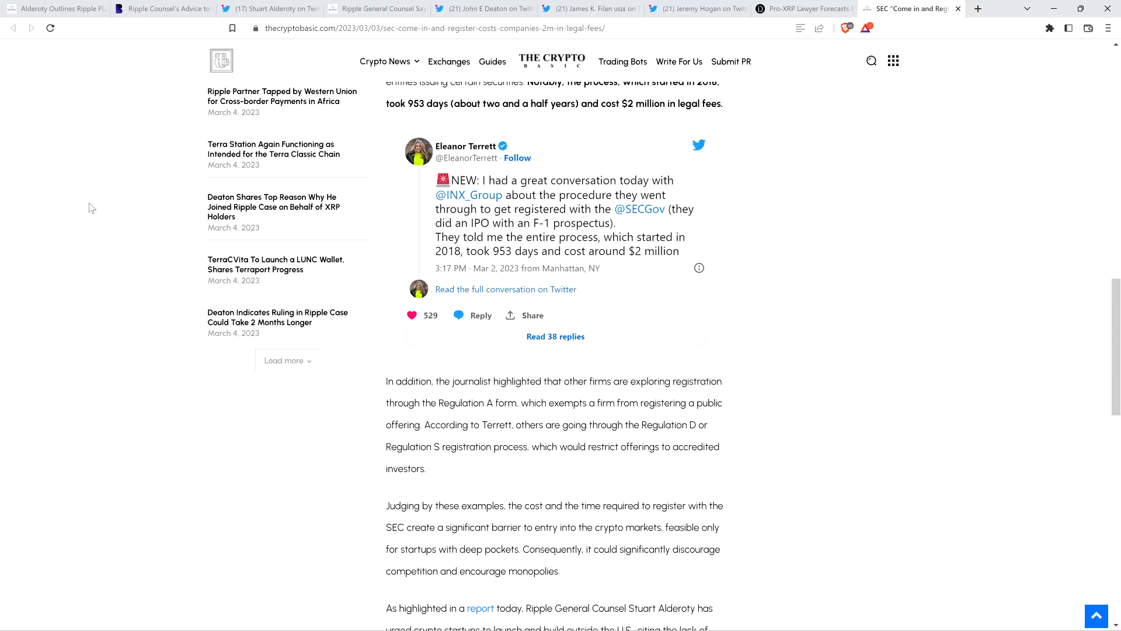
{"action": "mouse_move", "coordinate": [120, 248]}
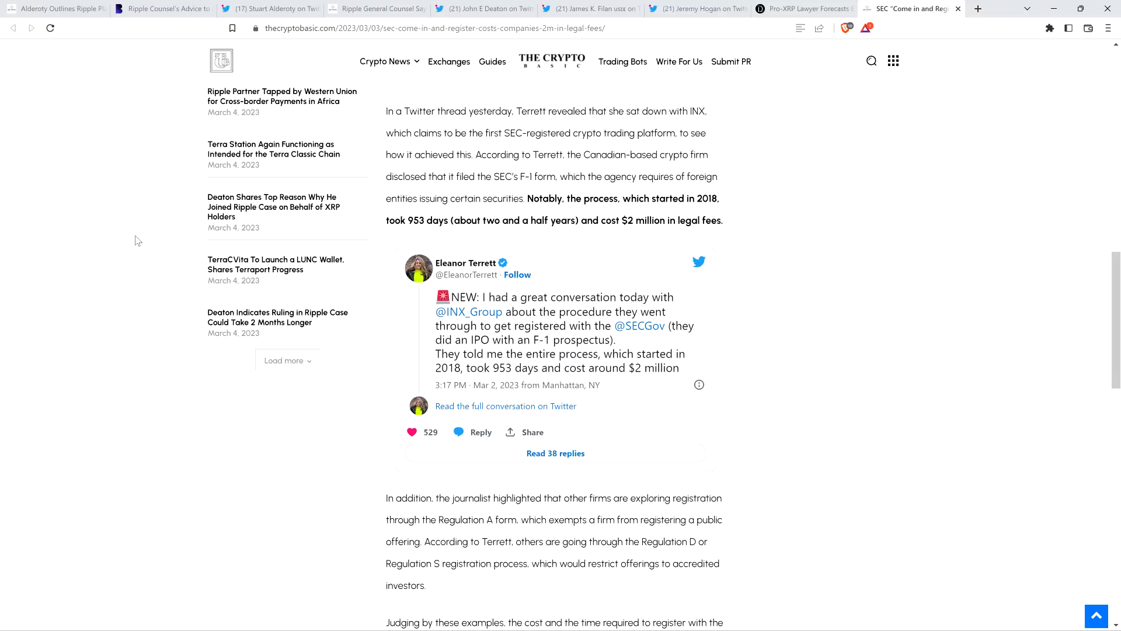
{"action": "mouse_move", "coordinate": [133, 247]}
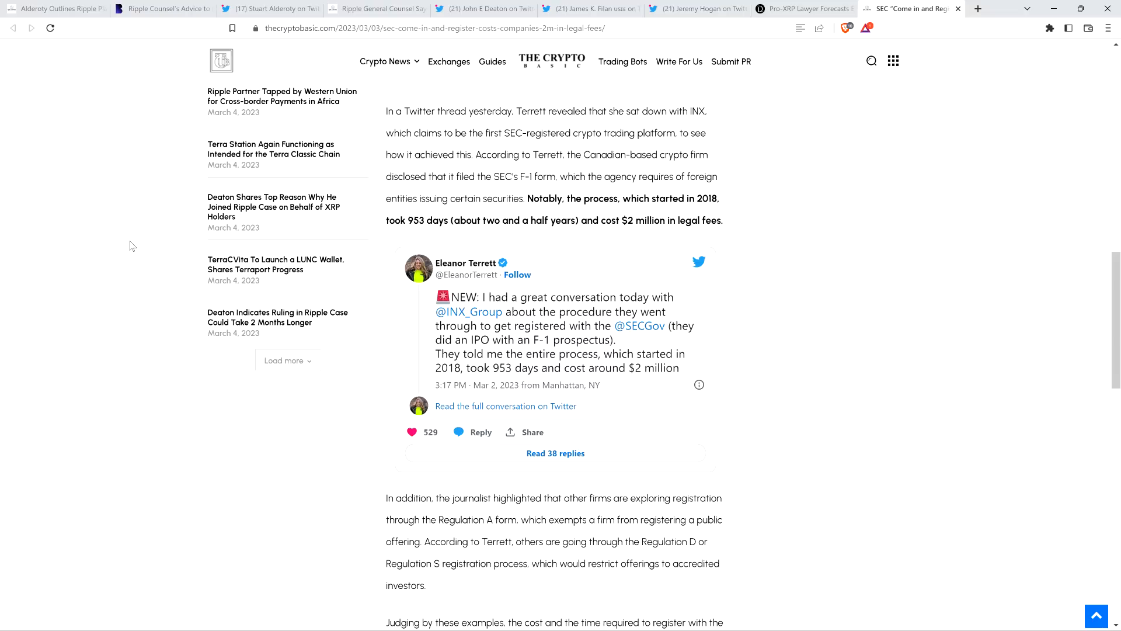
{"action": "mouse_move", "coordinate": [117, 250]}
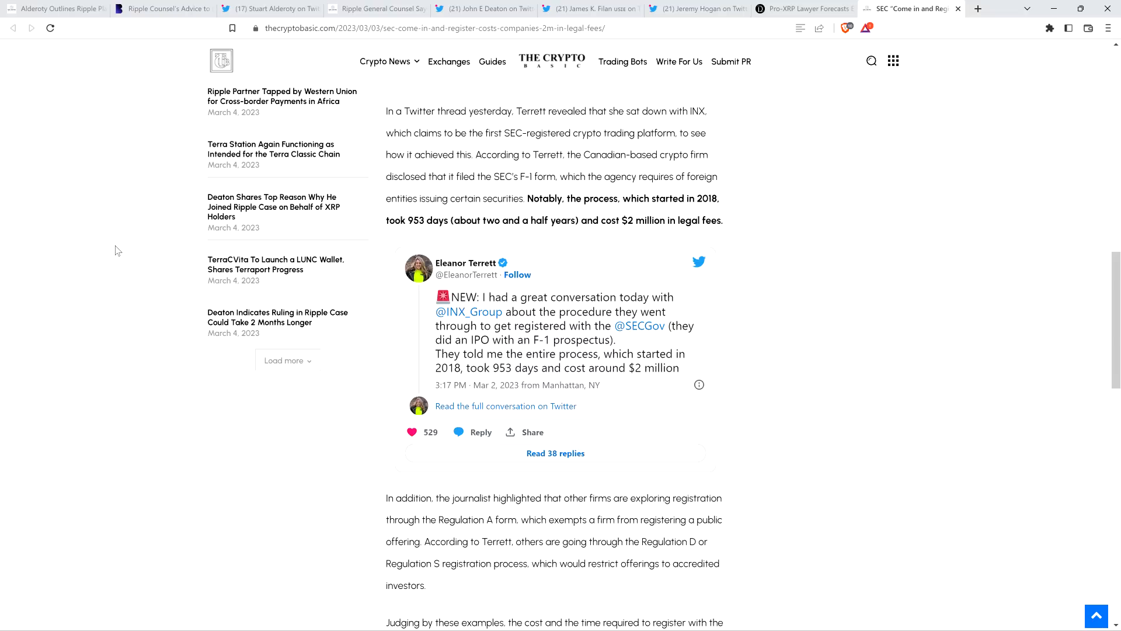